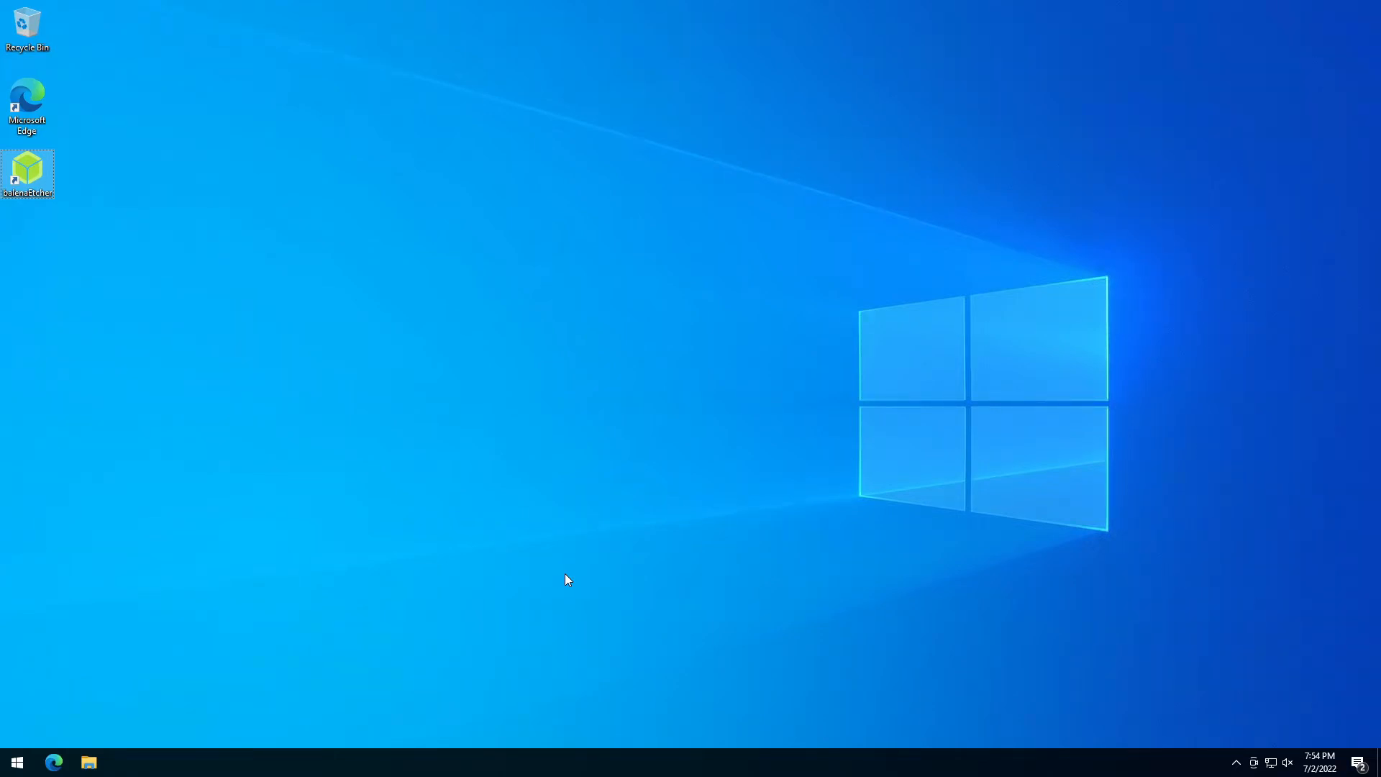
Launch balenaEtcher and browse the Downloads folder for the pop-os_22.04_amd64_intel_10 image
click(27, 173)
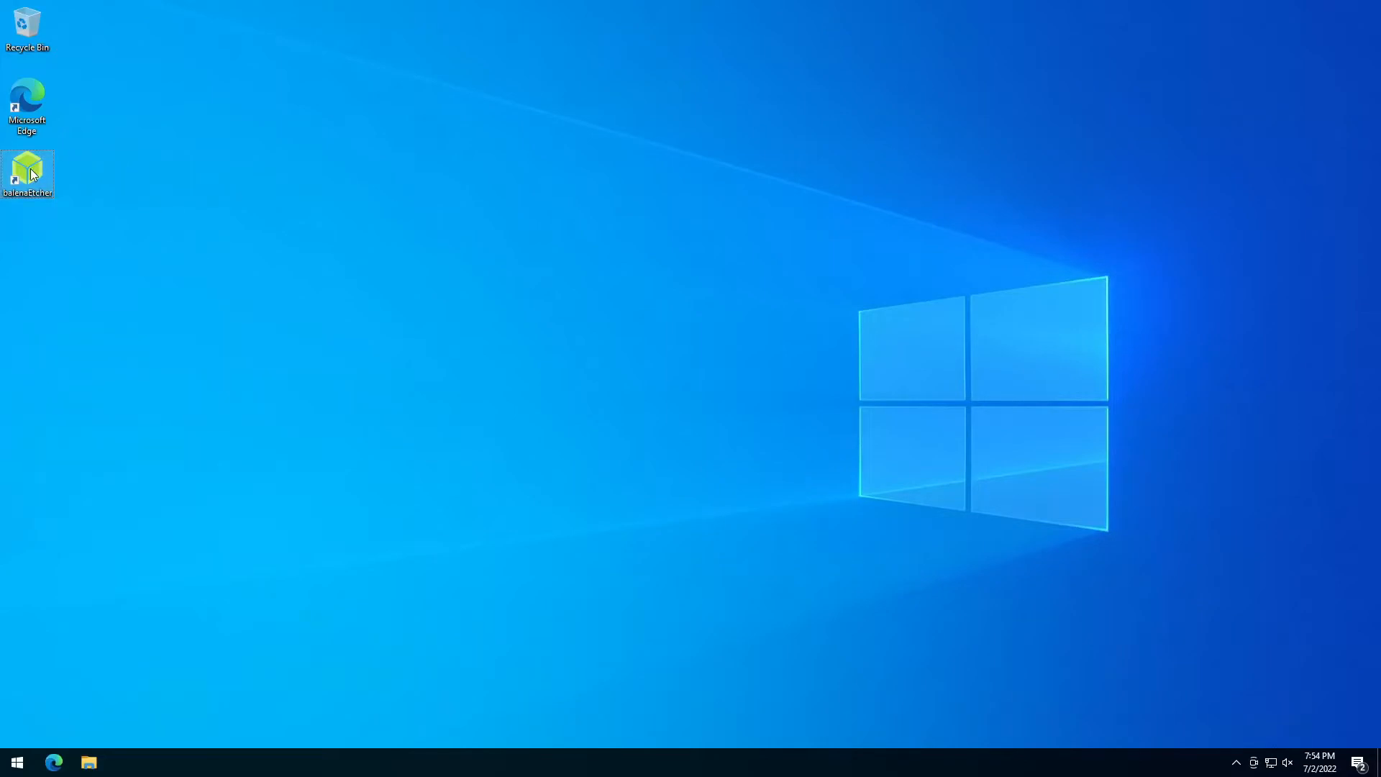
mouse_move(507, 383)
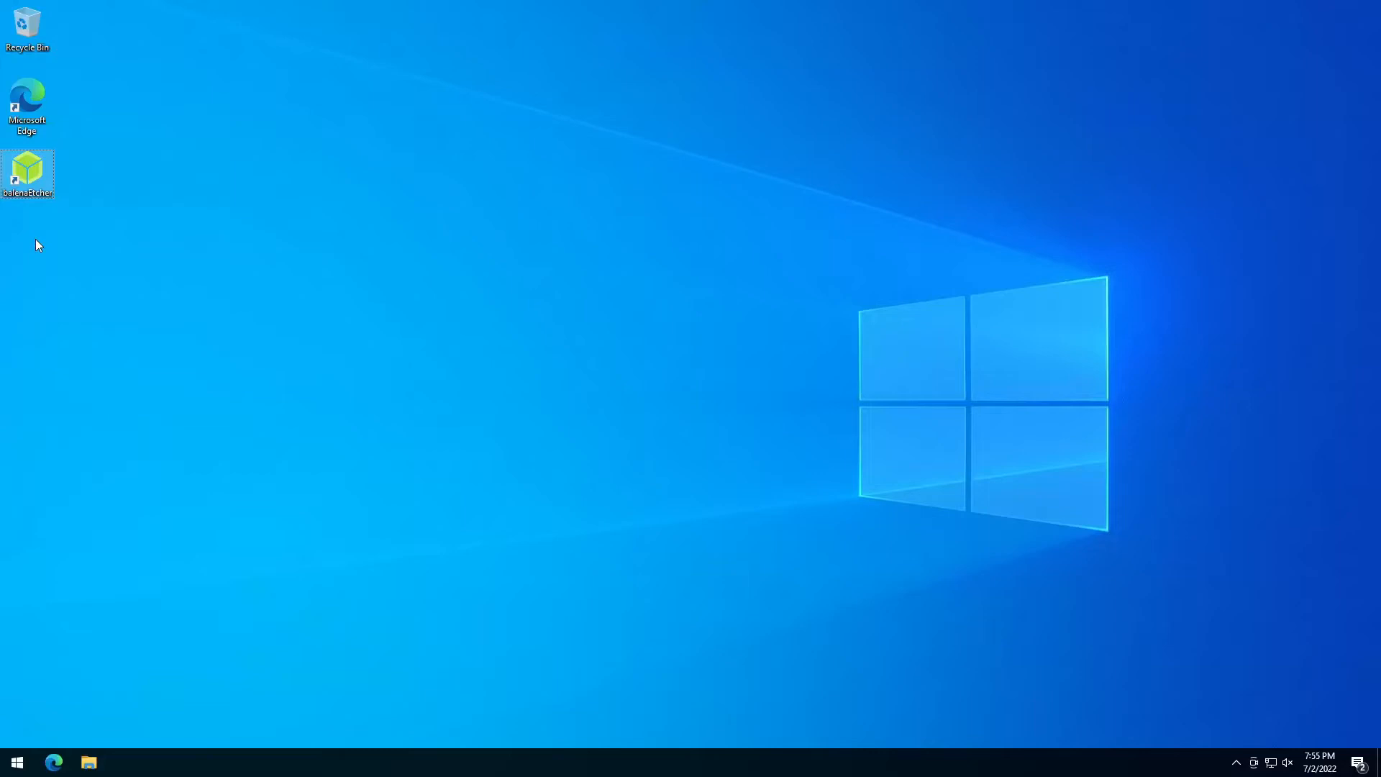
double_click(27, 171)
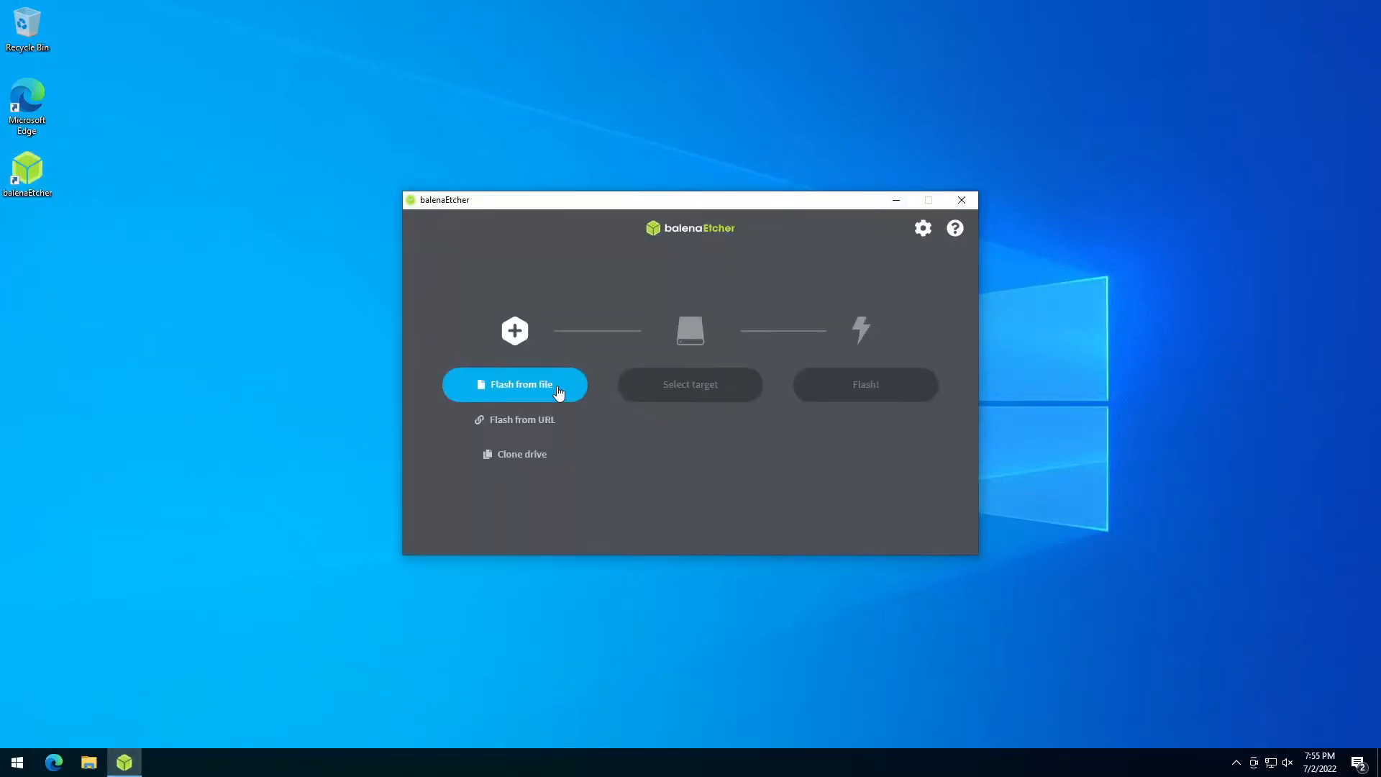
click(515, 384)
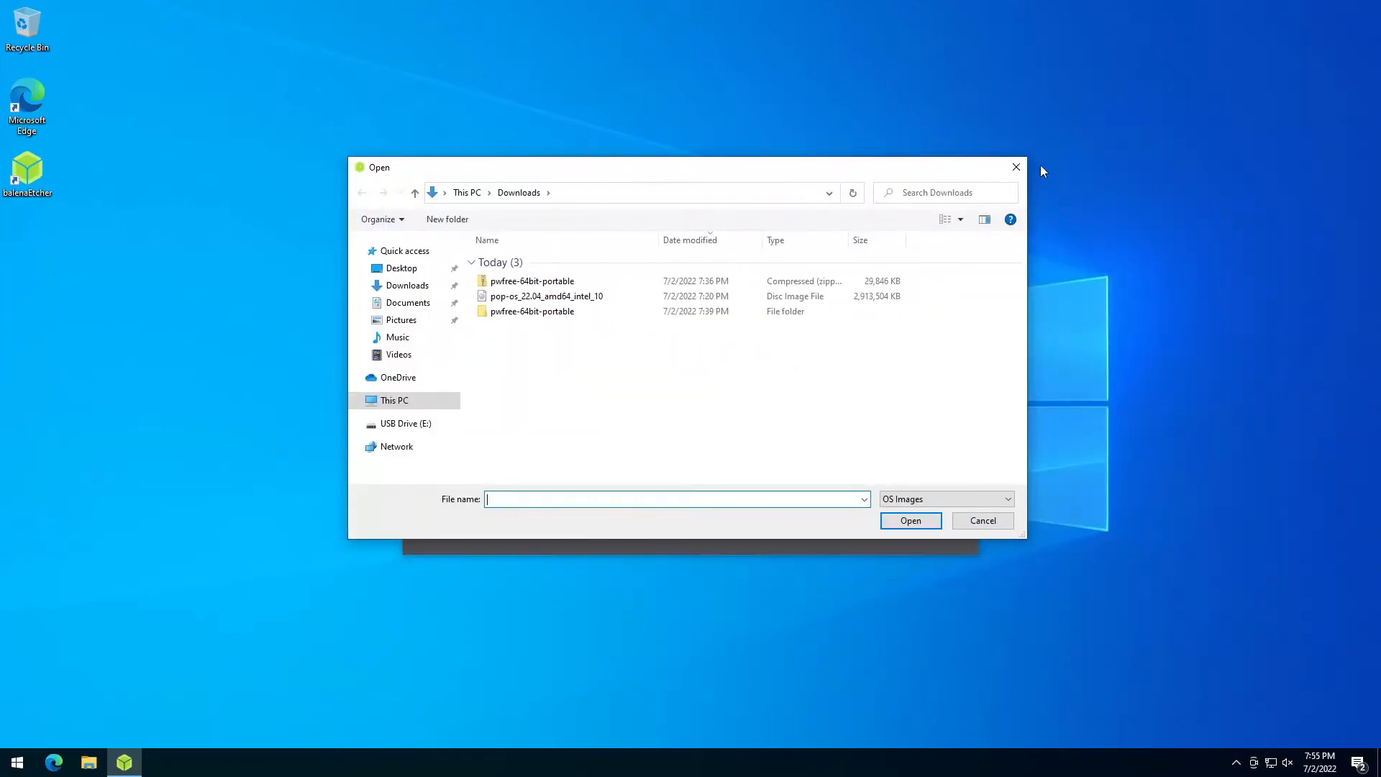
click(981, 521)
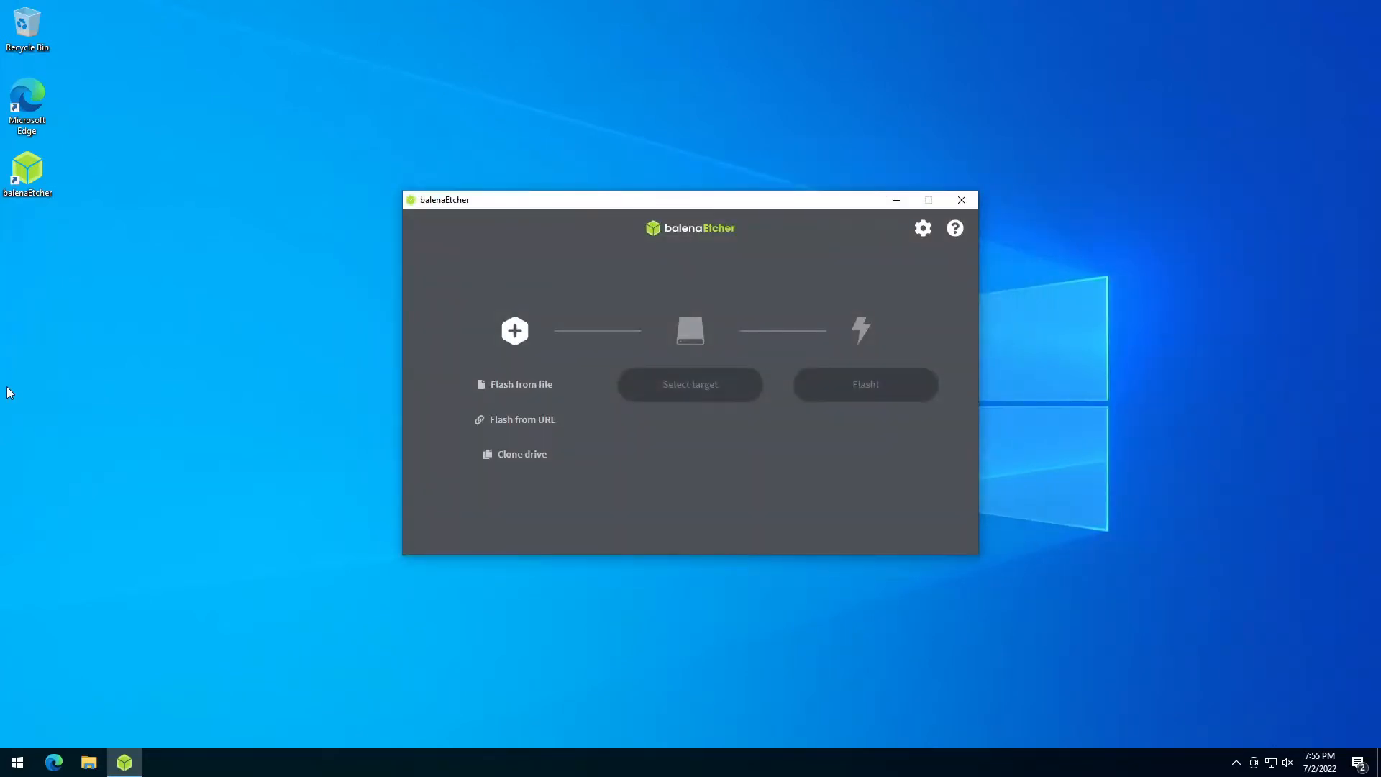
mouse_move(520, 385)
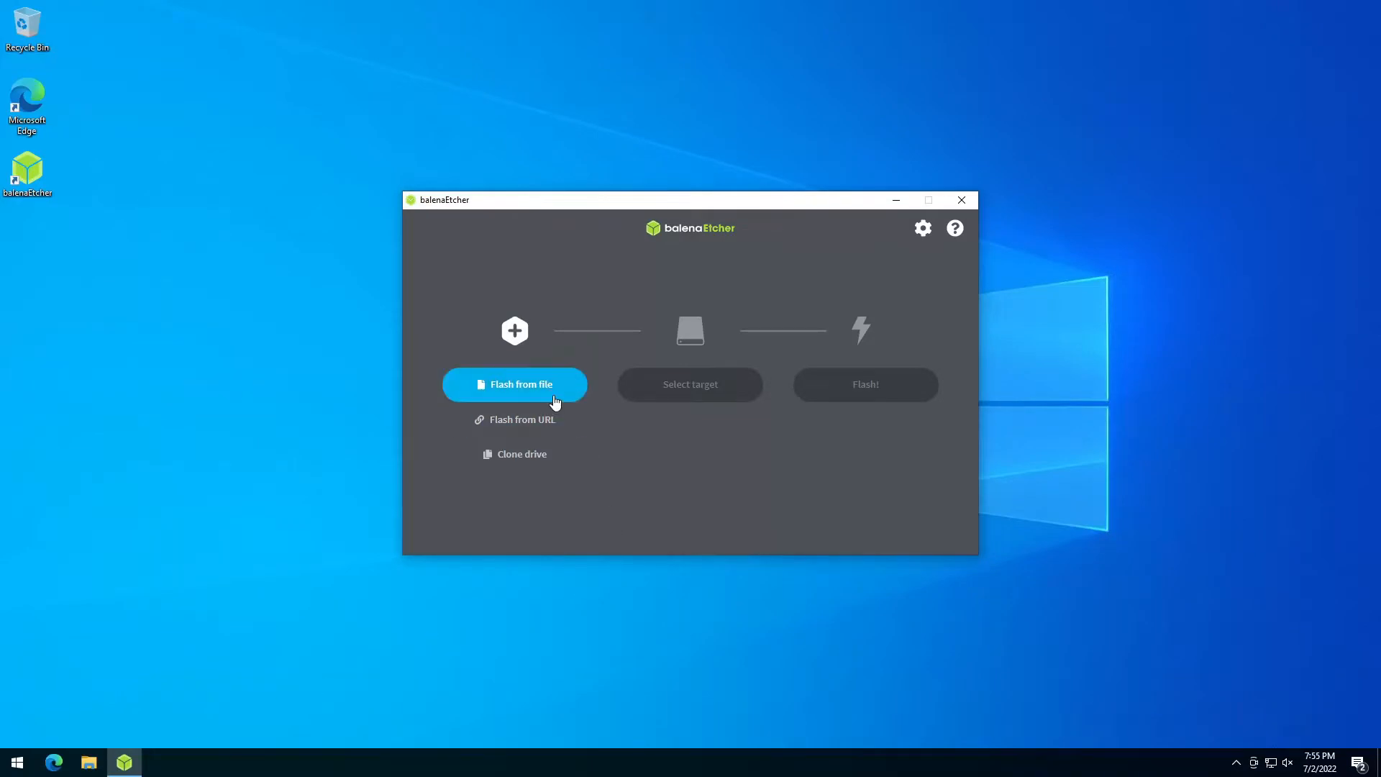
click(514, 384)
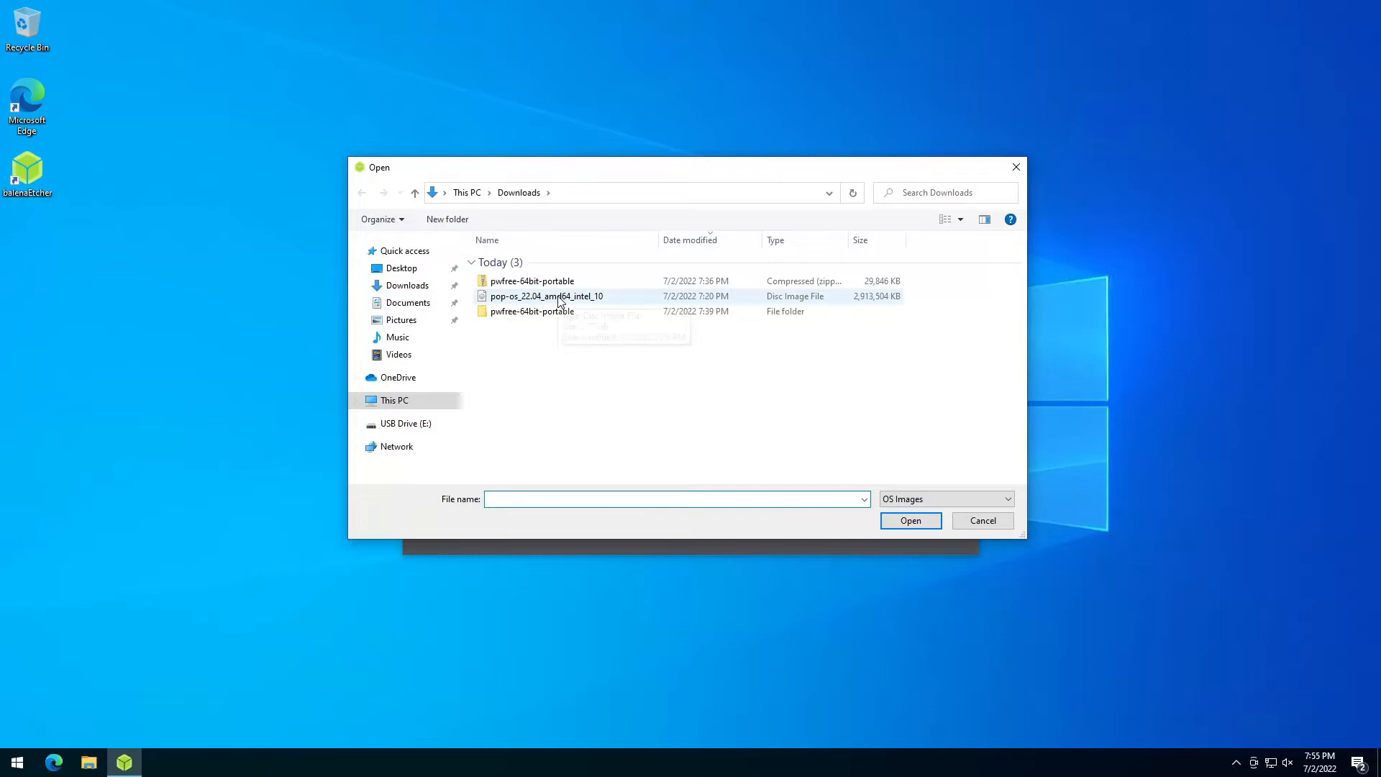
Load the Pop!_OS ISO, target the SanDisk Ultra USB Device, and start flashing
click(910, 521)
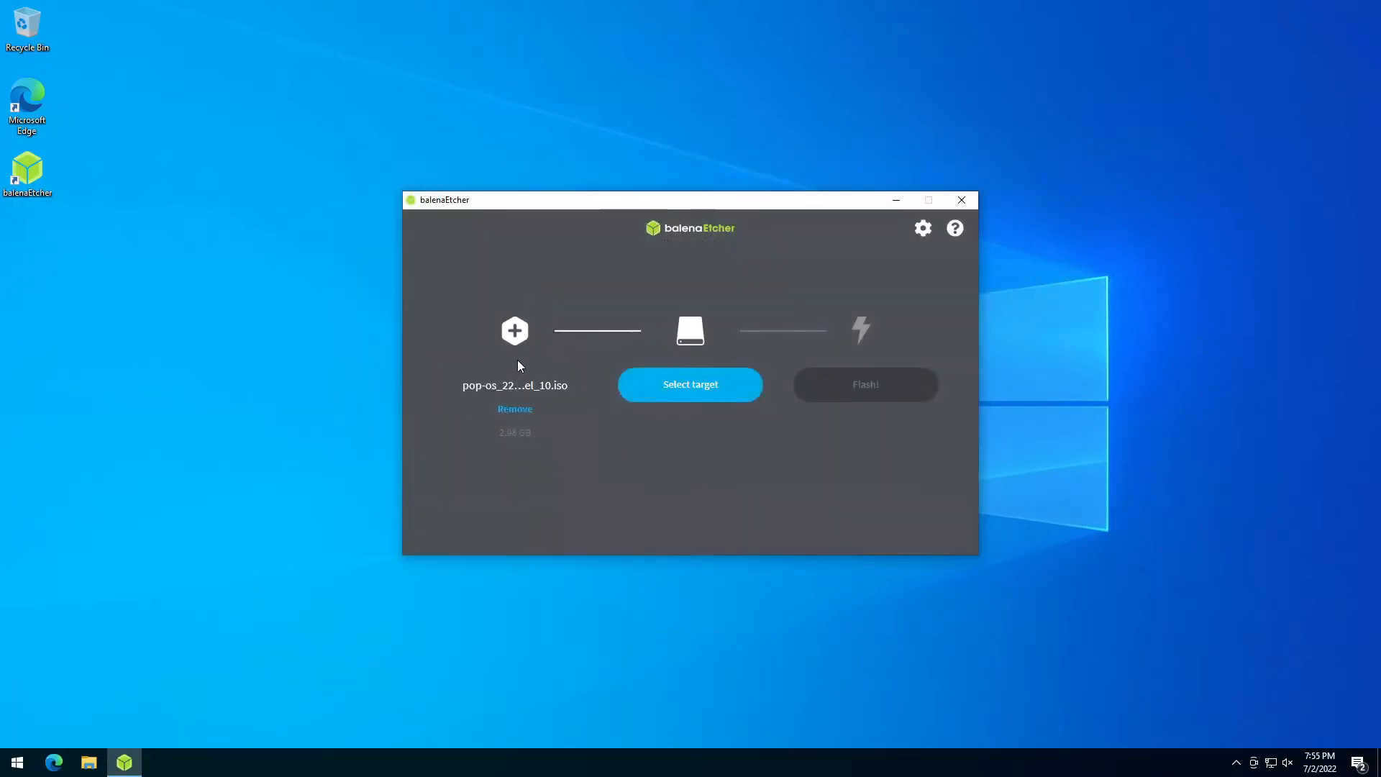
click(690, 384)
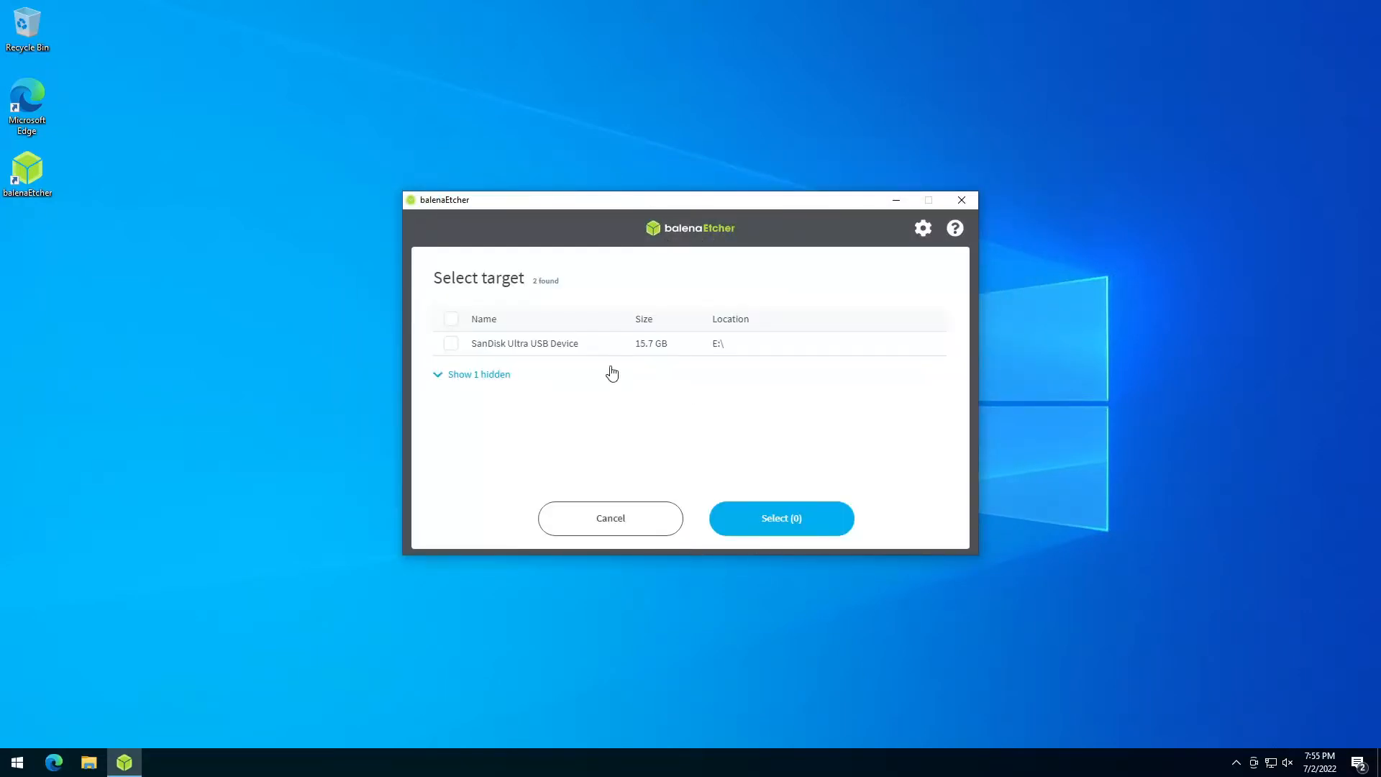
click(451, 344)
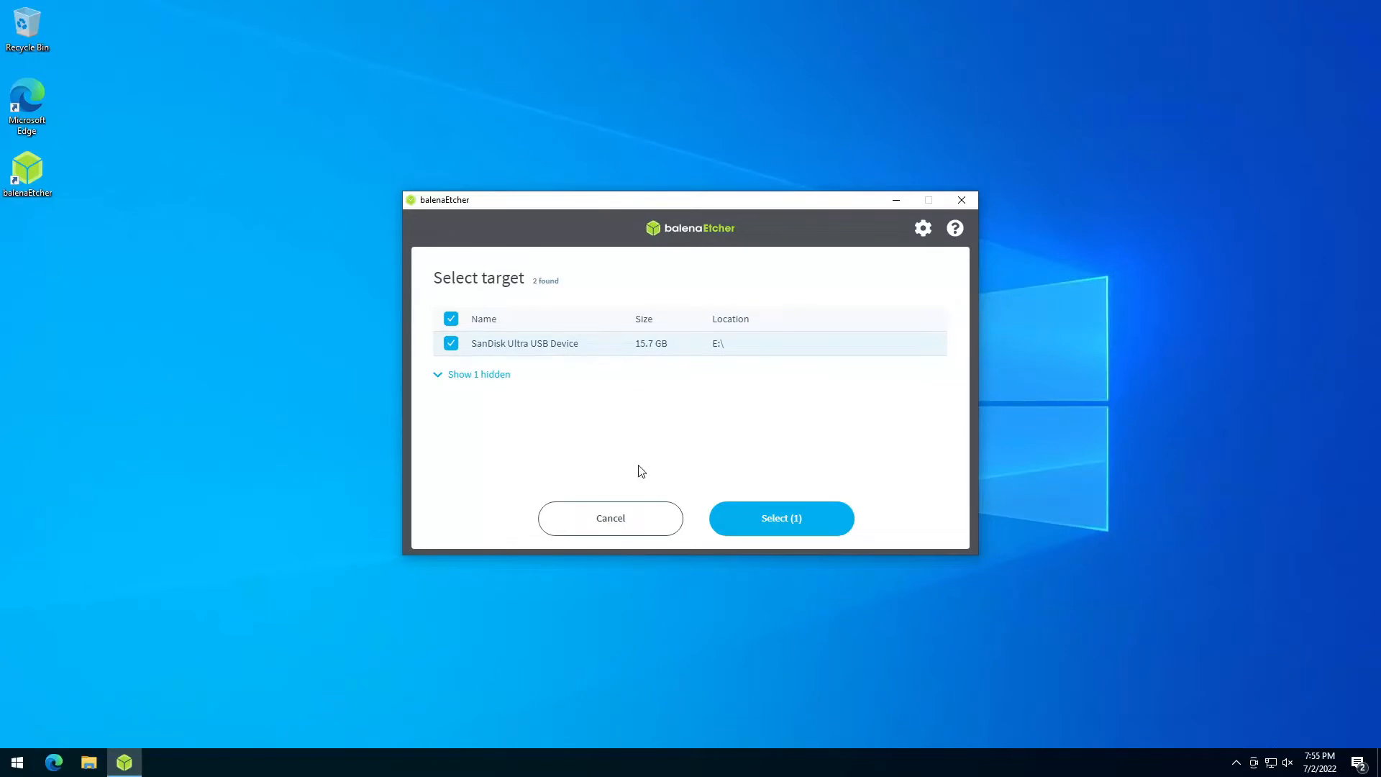
click(778, 518)
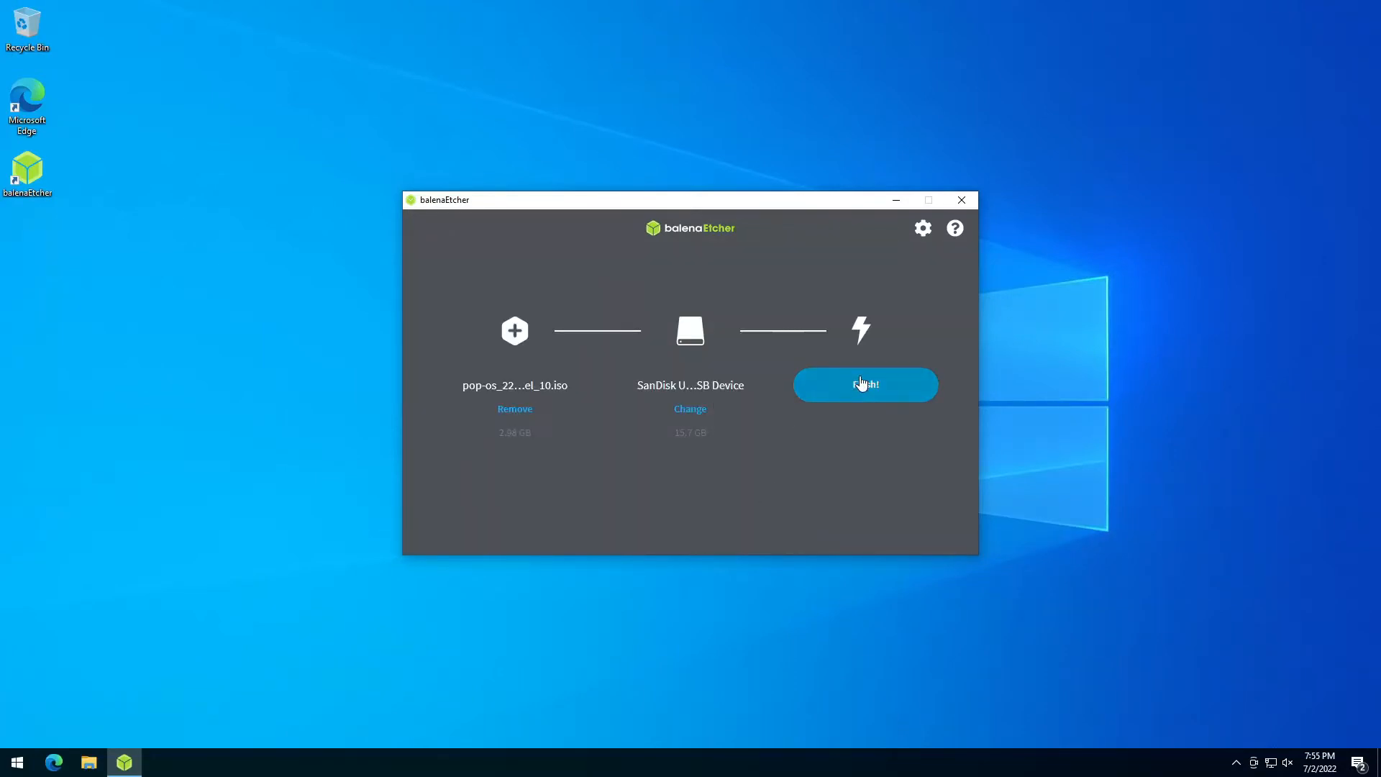
click(864, 385)
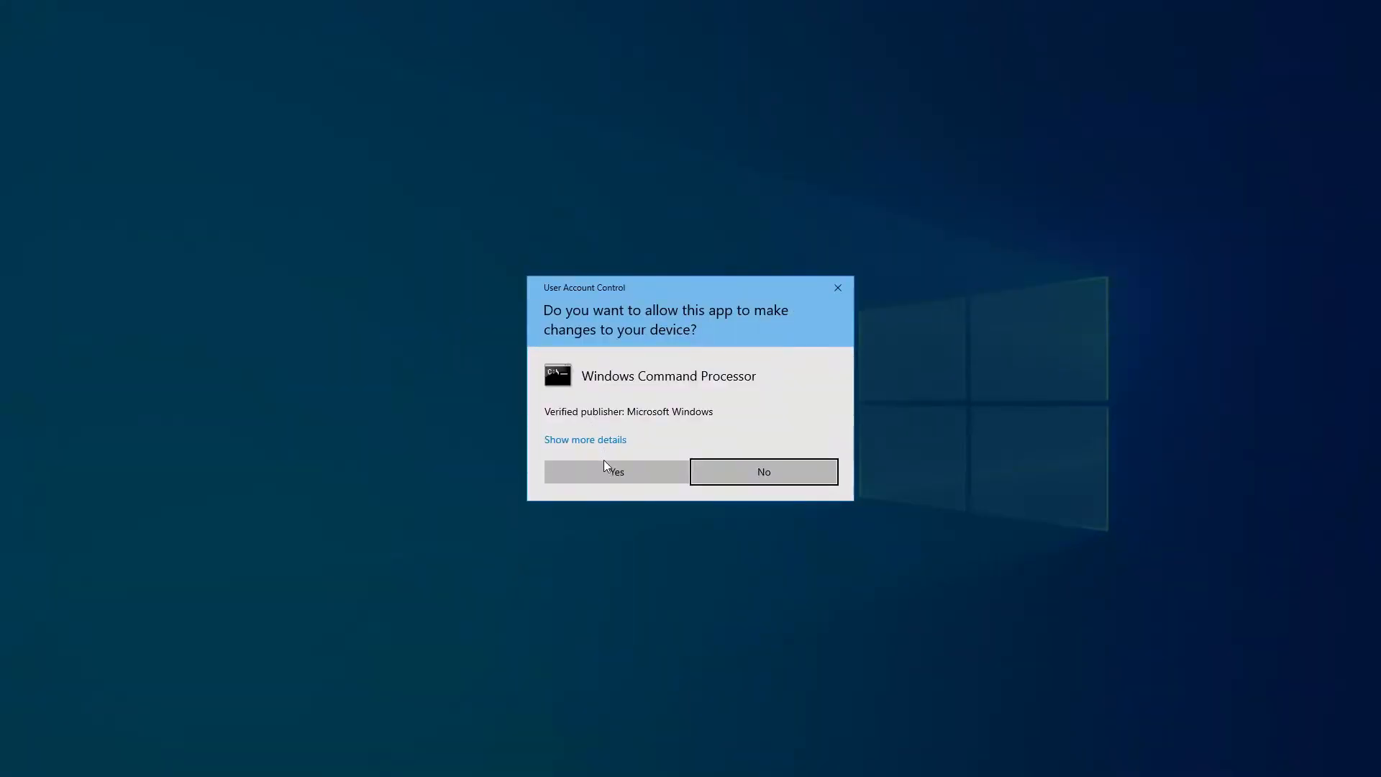
Allow the permission prompt so flashing proceeds, ending in Flash Failed
click(615, 471)
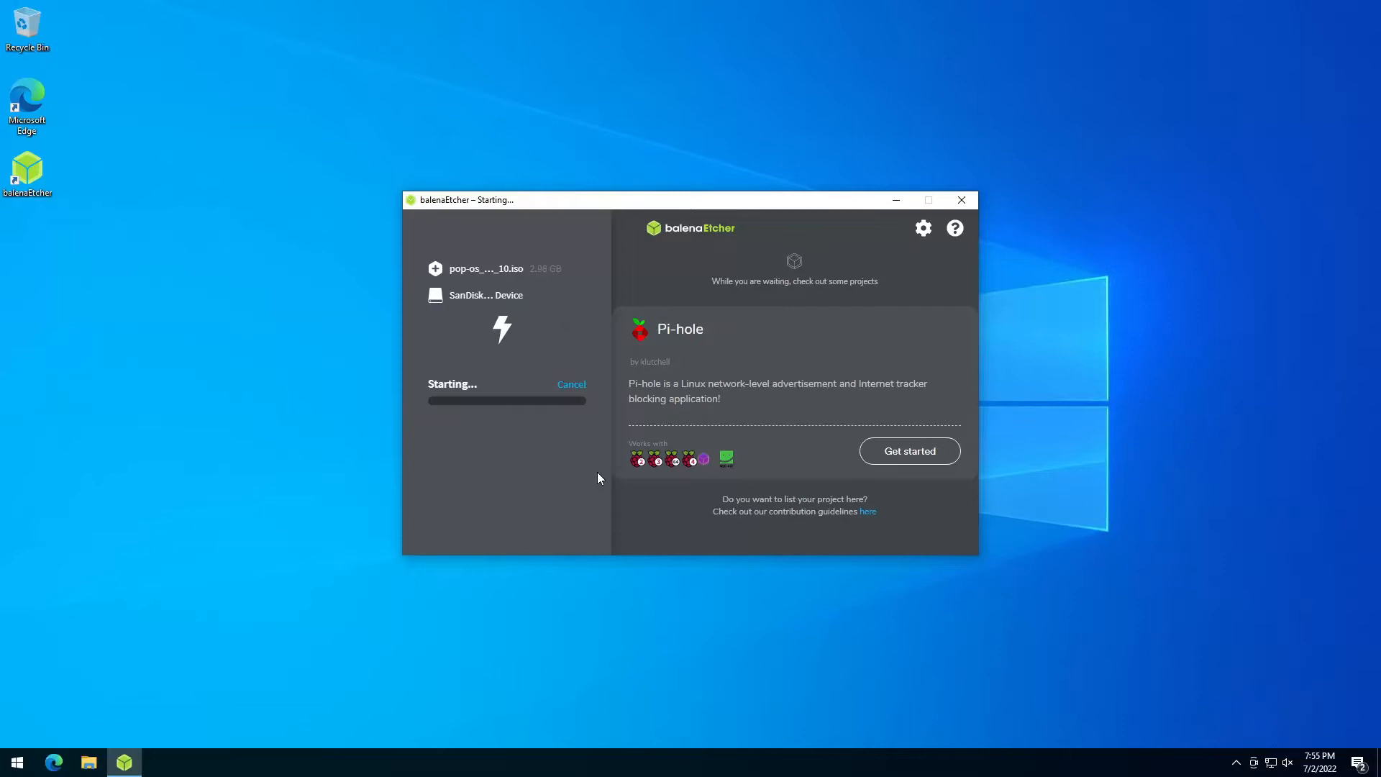
mouse_move(588, 454)
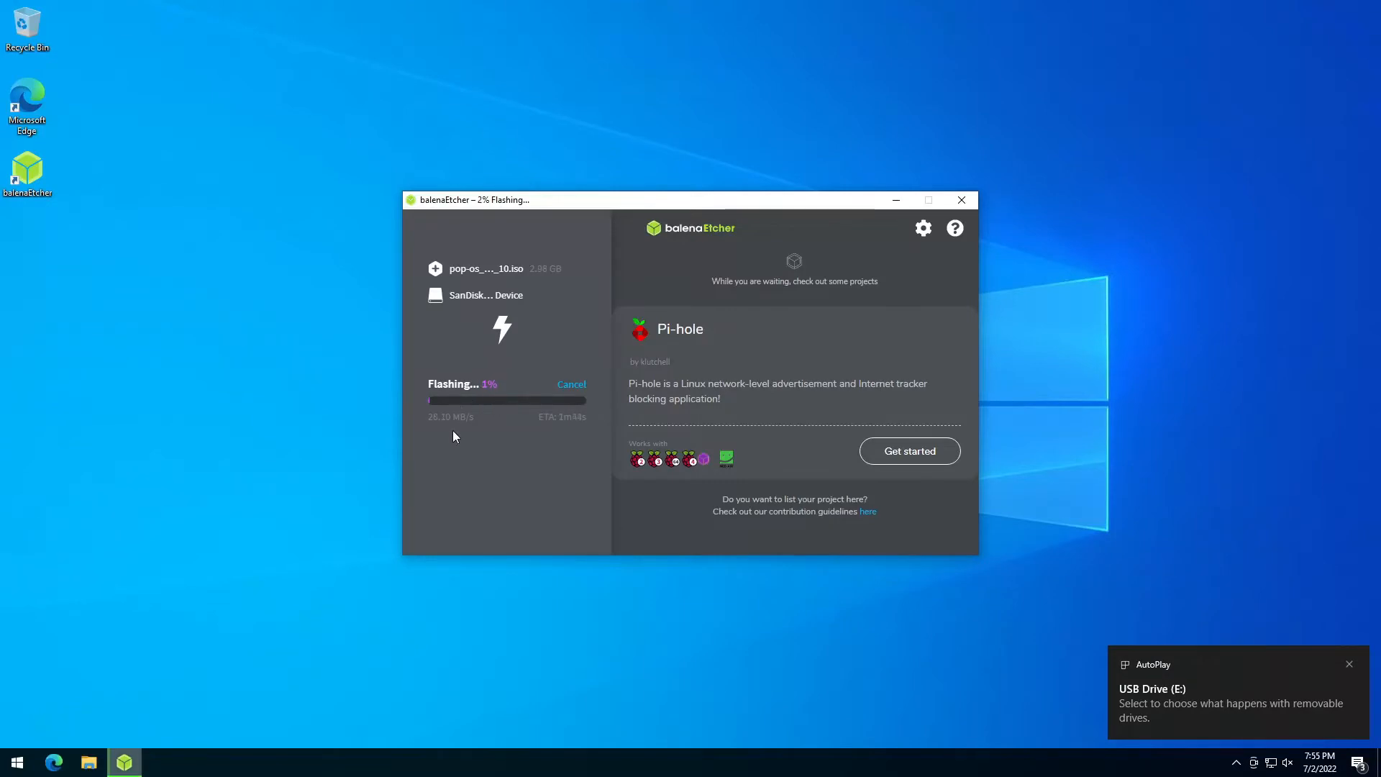
mouse_move(48, 360)
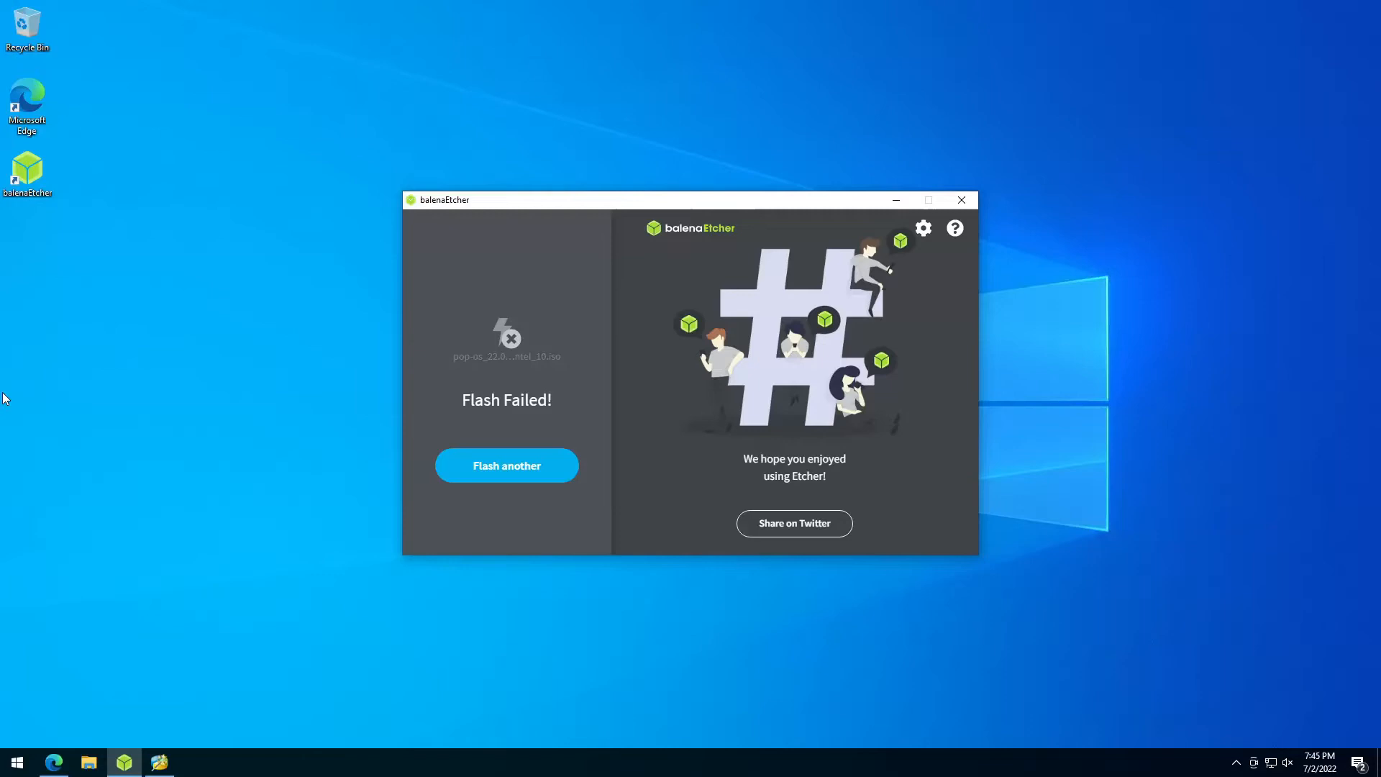
mouse_move(350, 401)
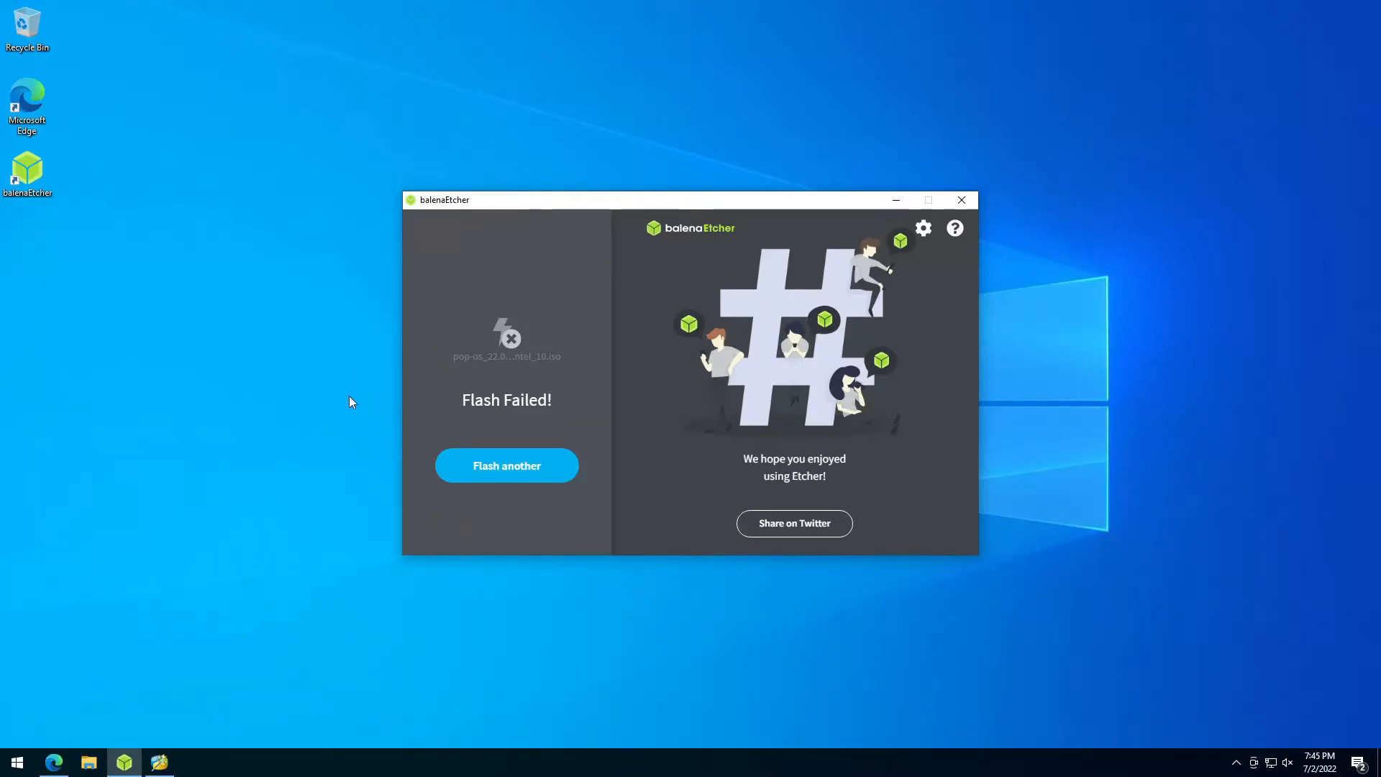
mouse_move(13, 334)
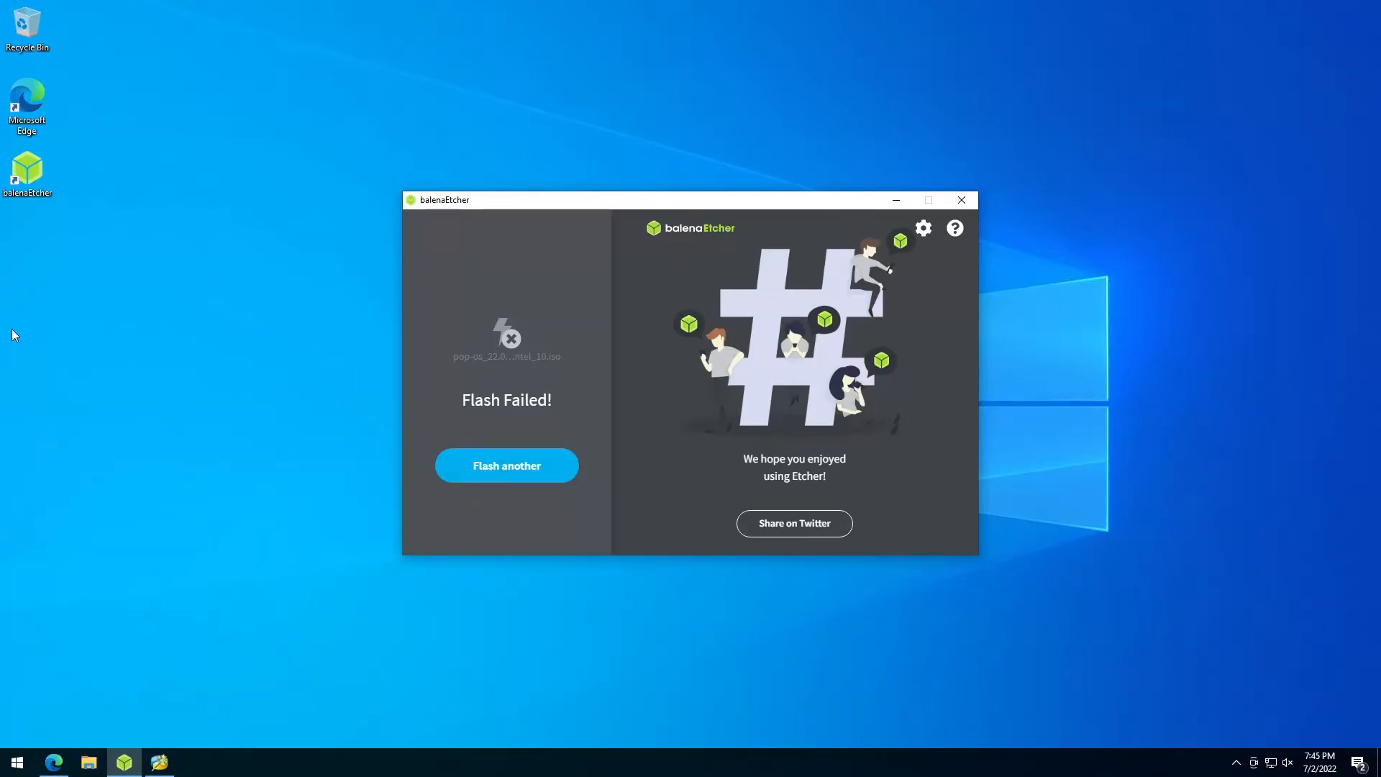
mouse_move(27, 577)
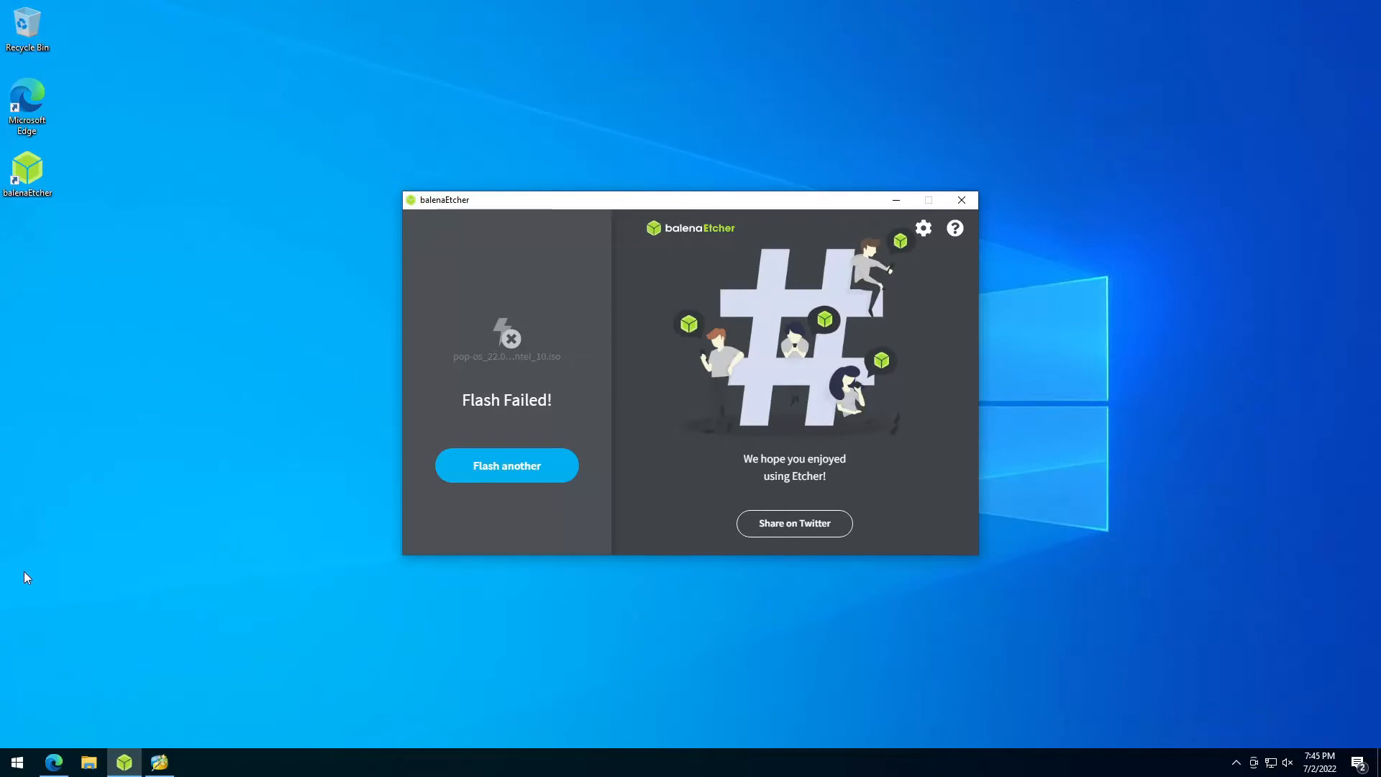
In MiniTool Partition Wizard, initialize SanDisk Disk 2 to GPT and apply the change
click(158, 761)
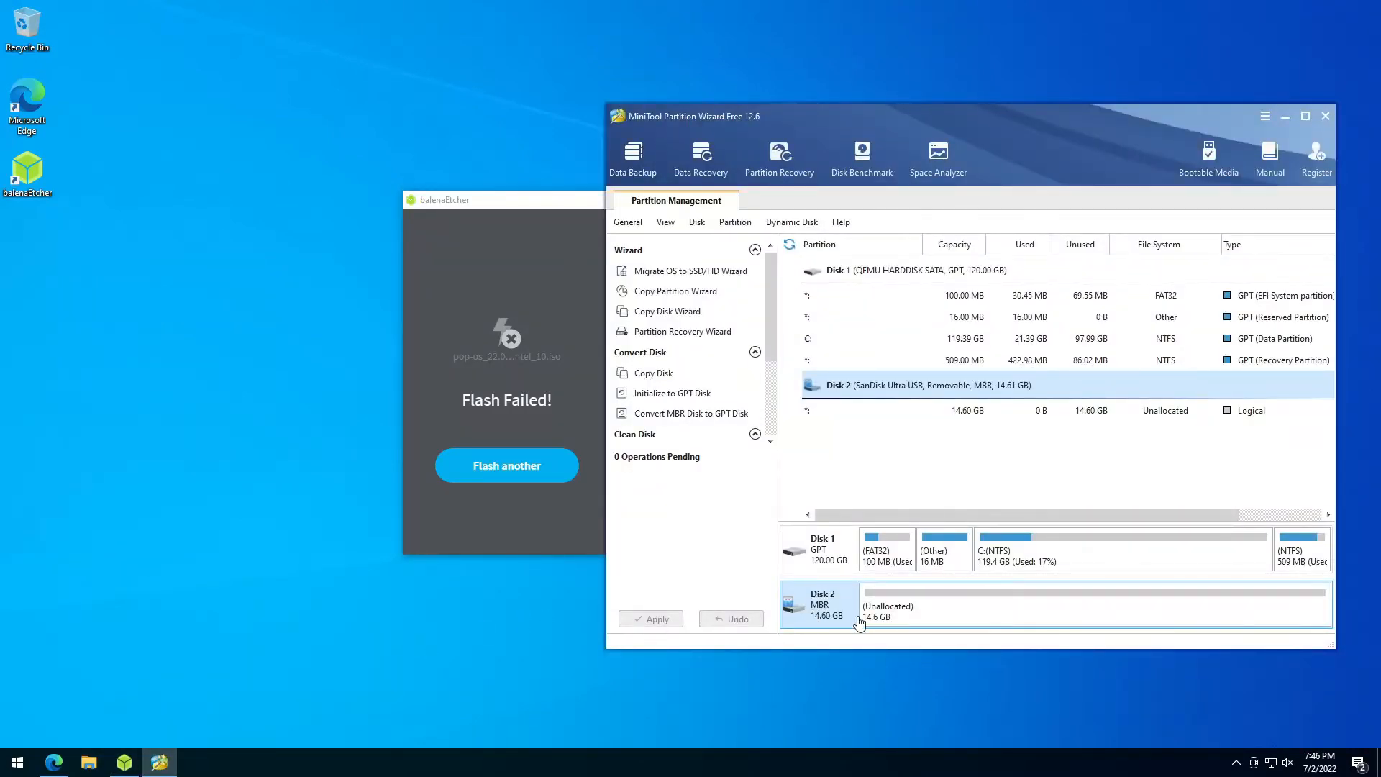
mouse_move(846, 604)
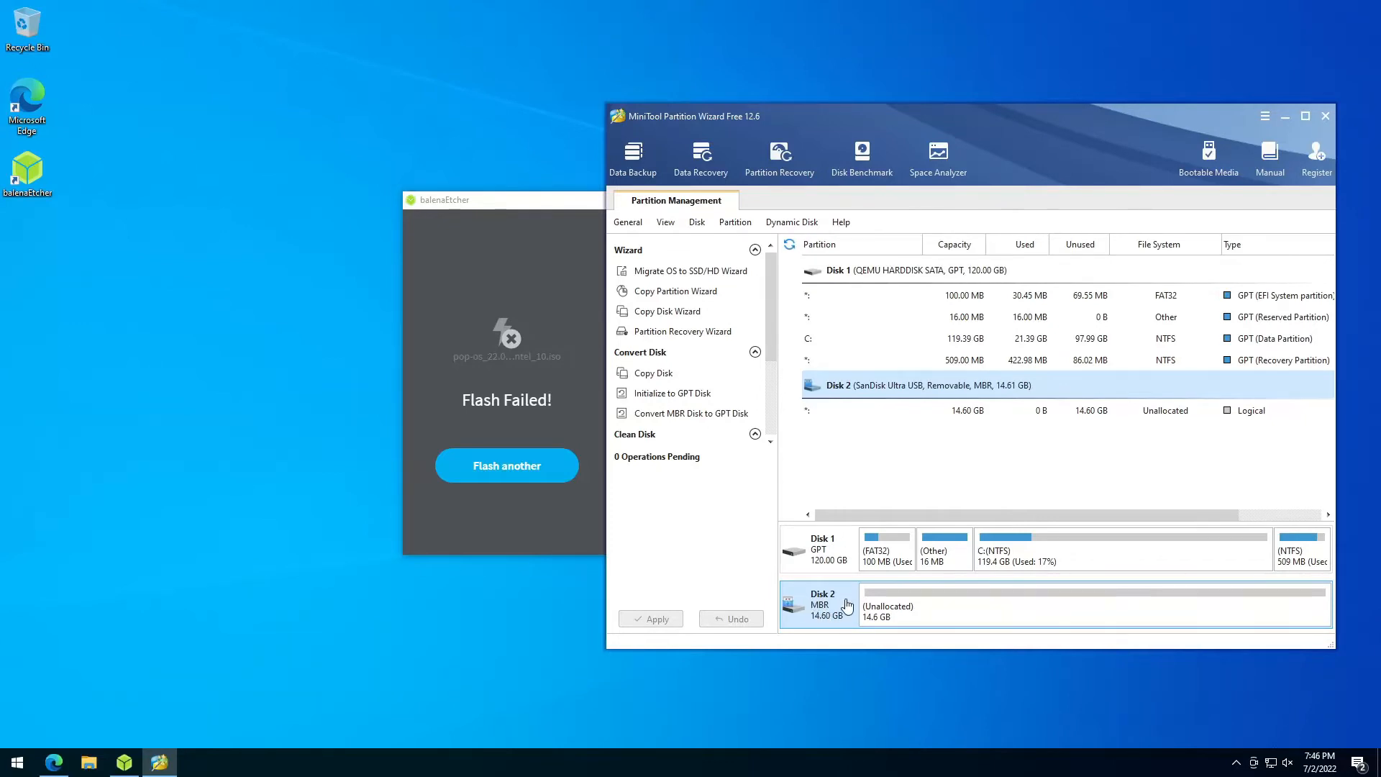
mouse_move(824, 613)
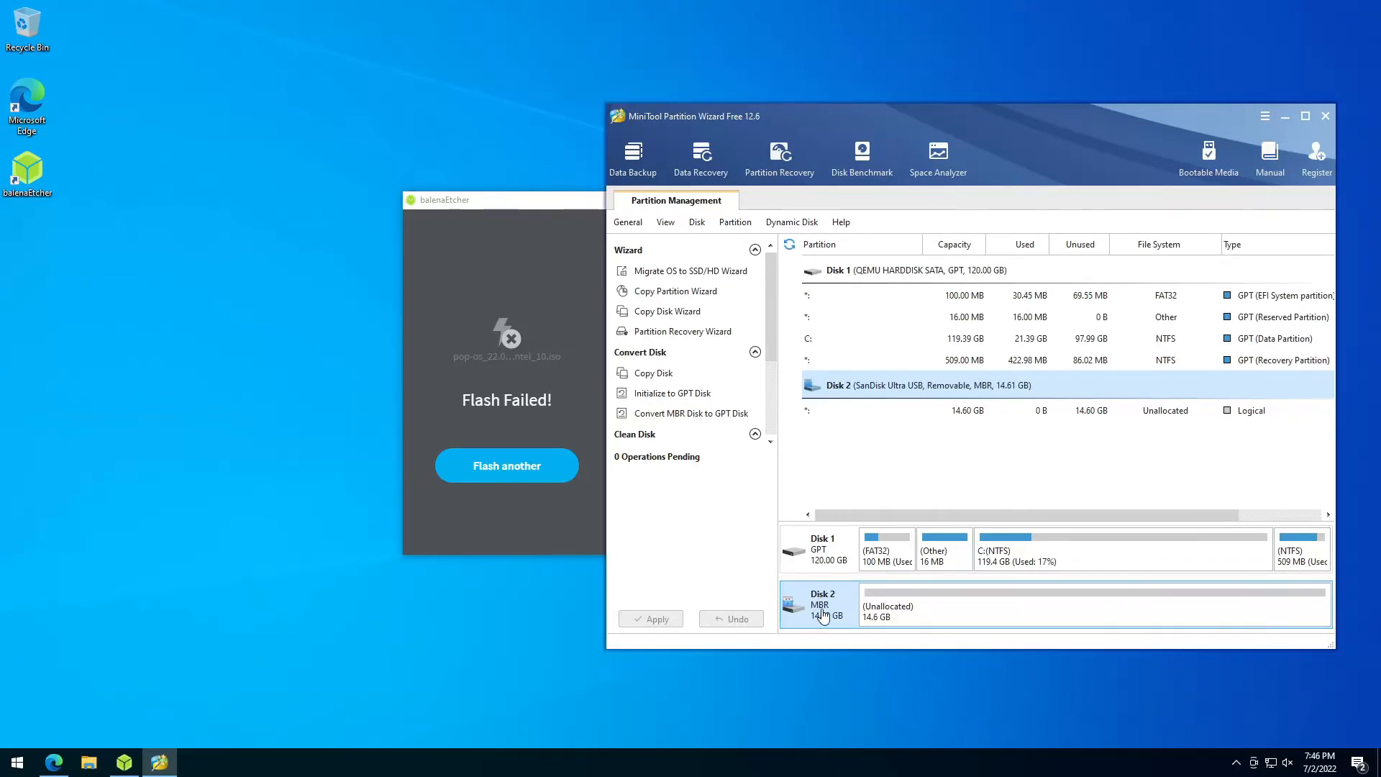
right_click(824, 605)
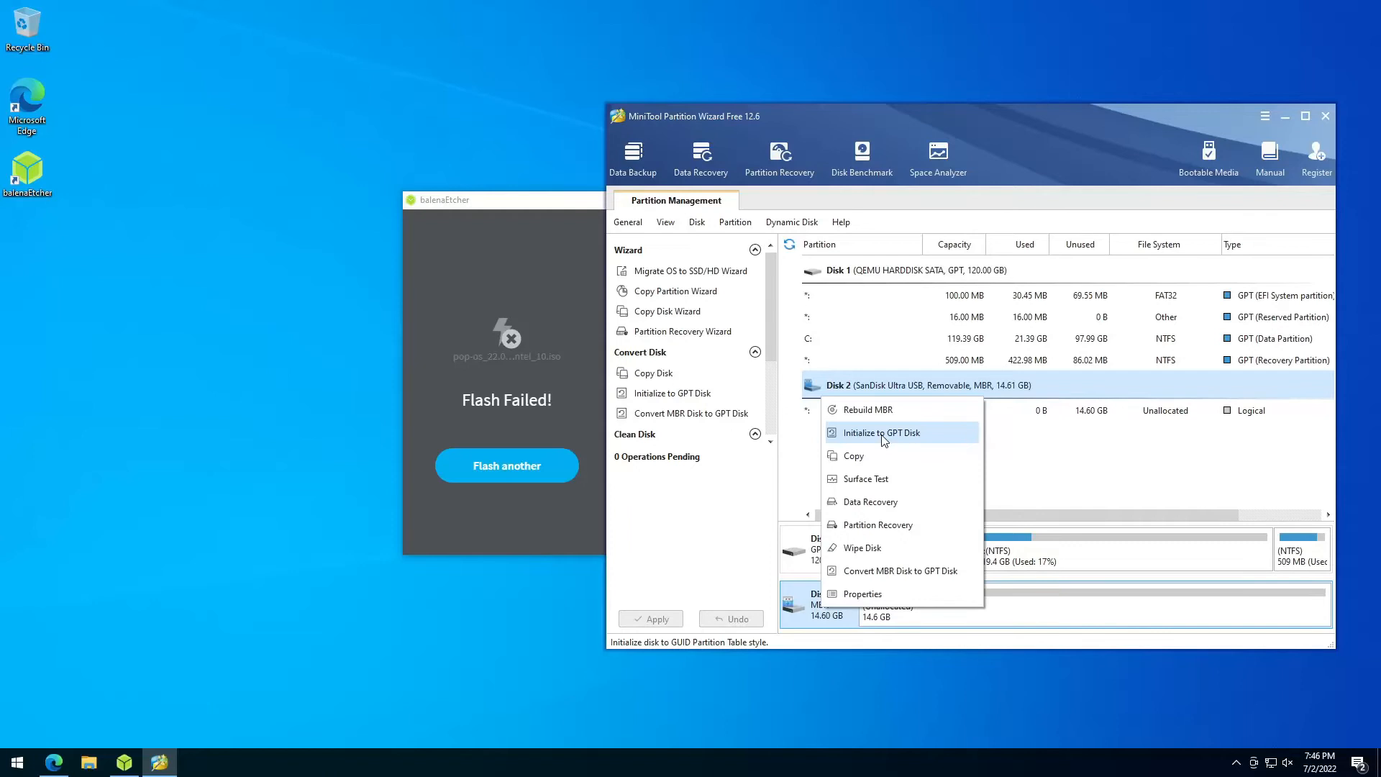
click(879, 433)
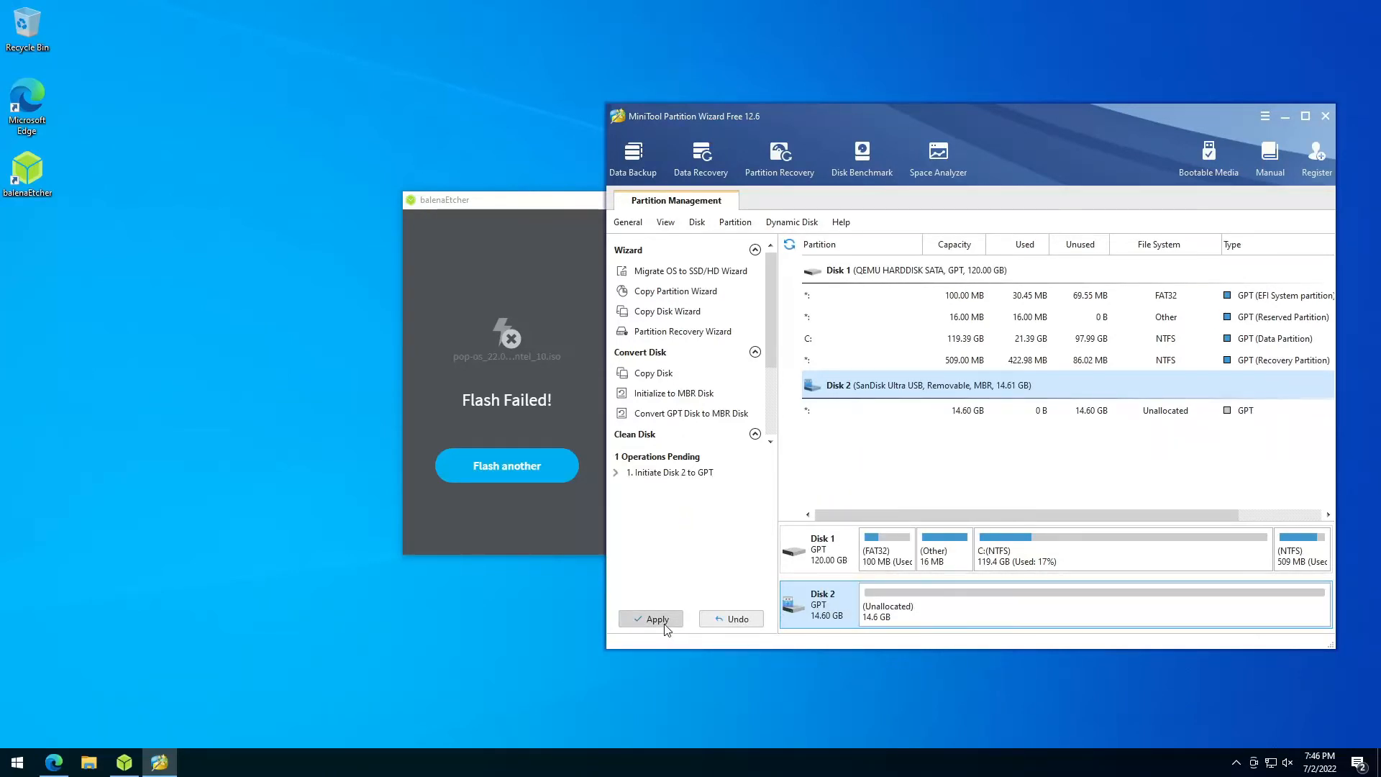
click(656, 619)
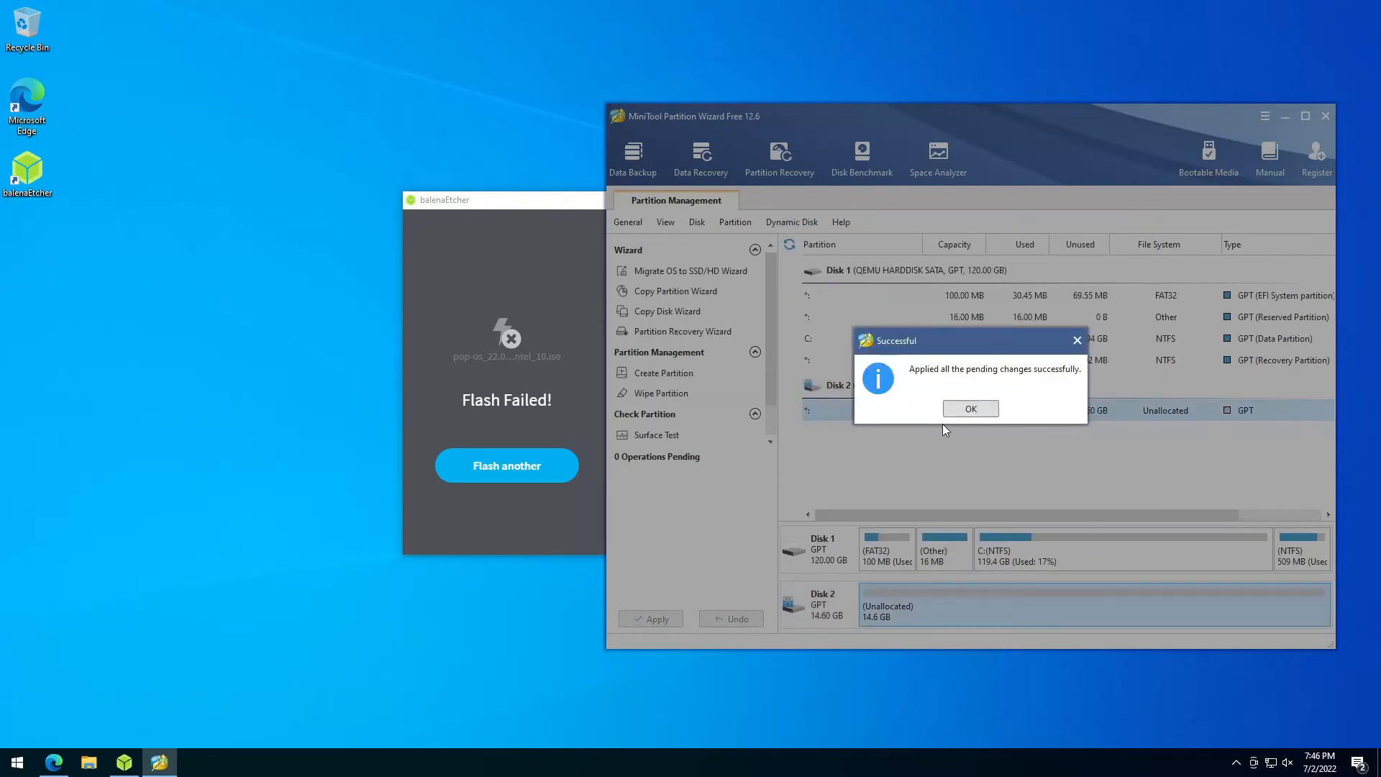
click(969, 408)
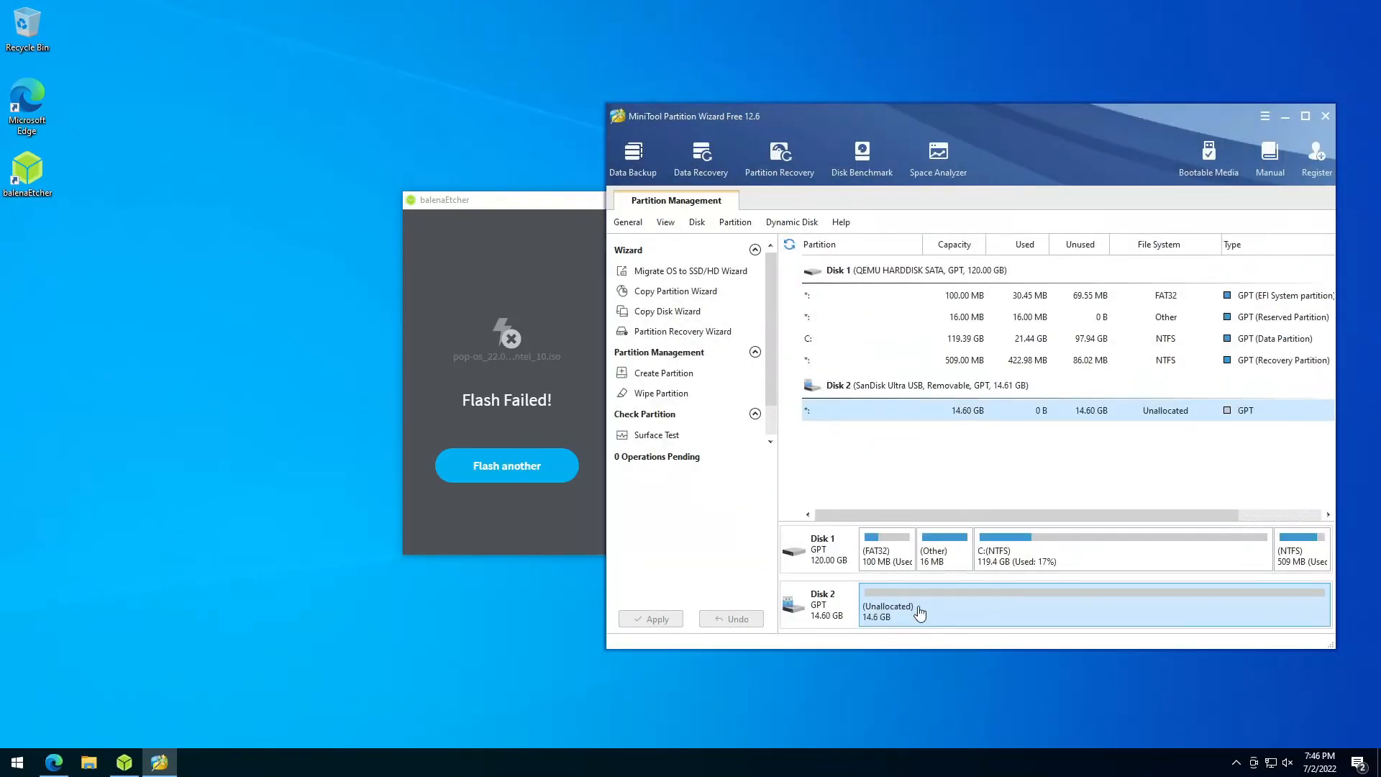
Create a 14.60 GB NTFS partition F: in the unallocated space and apply it
right_click(915, 604)
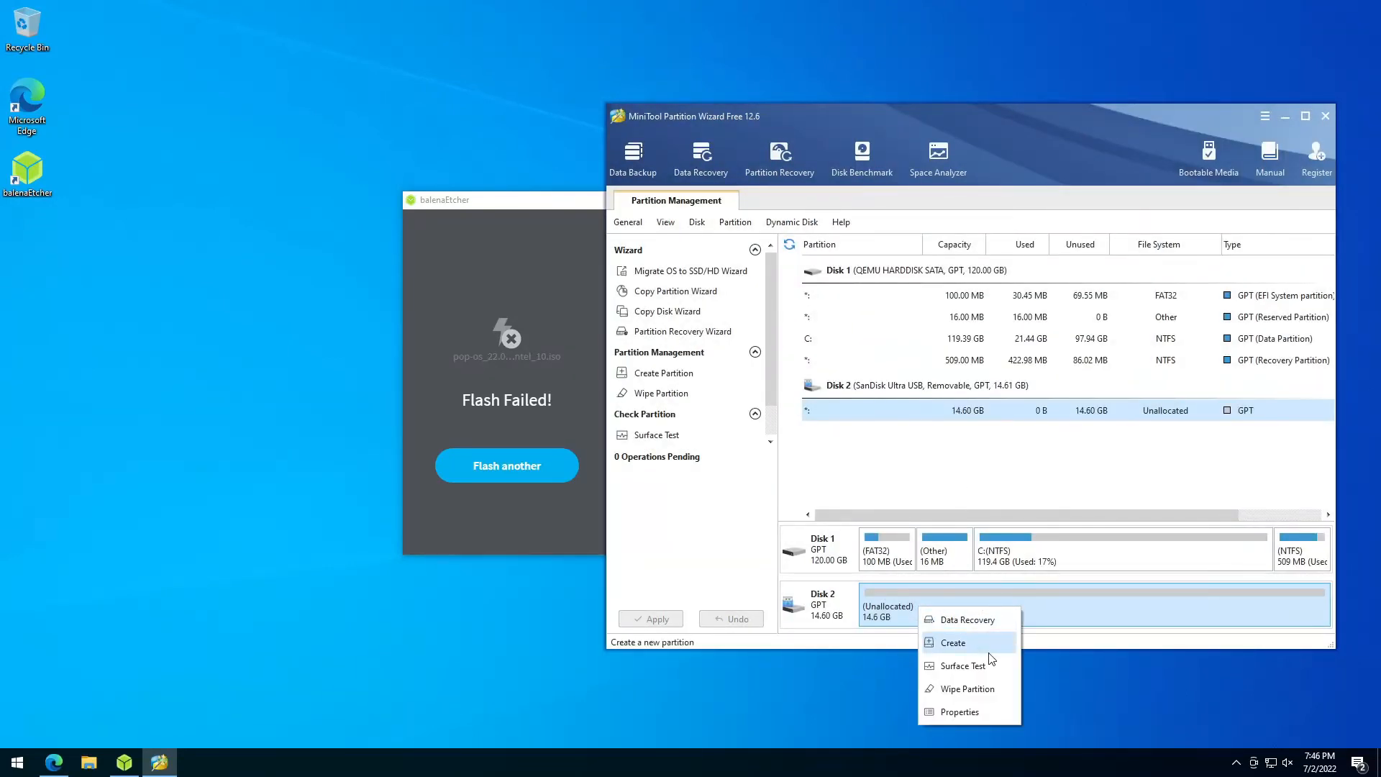
click(951, 643)
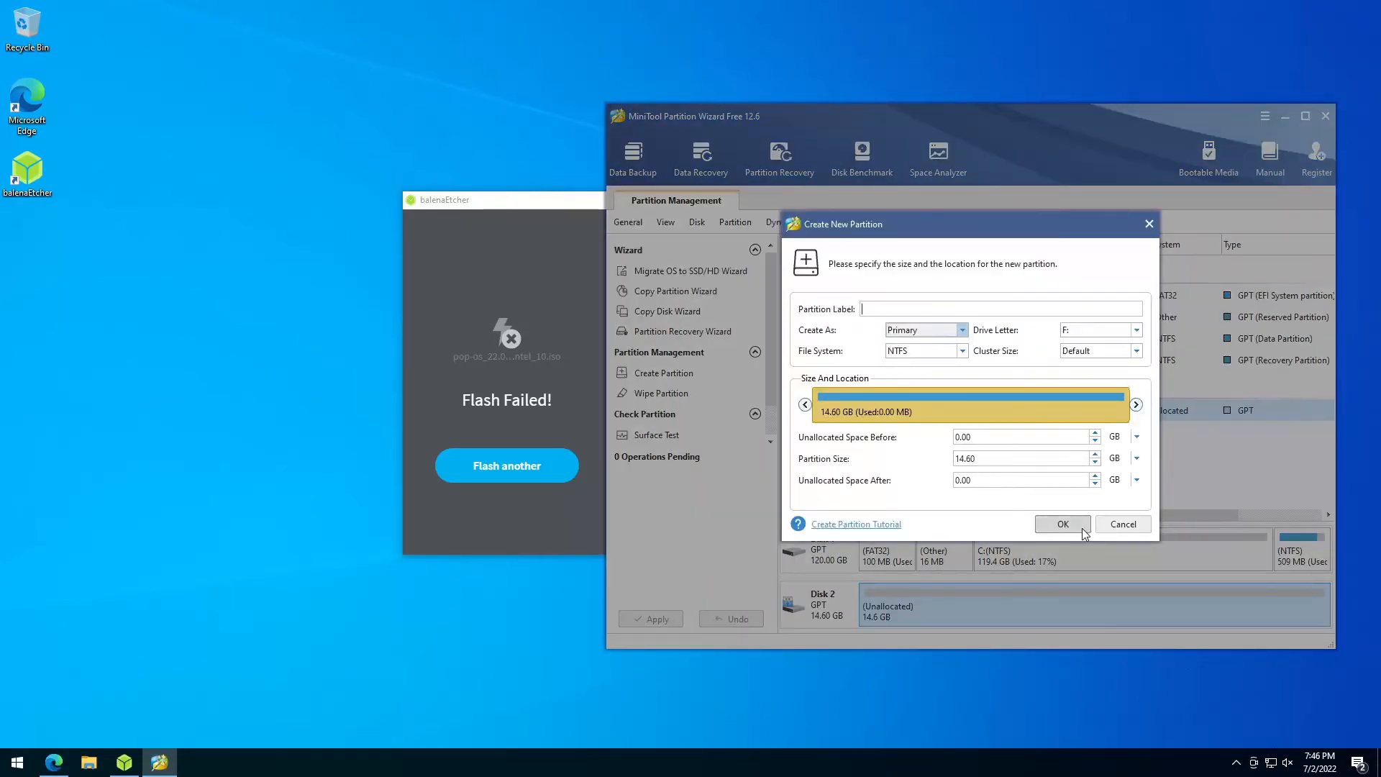
click(1062, 524)
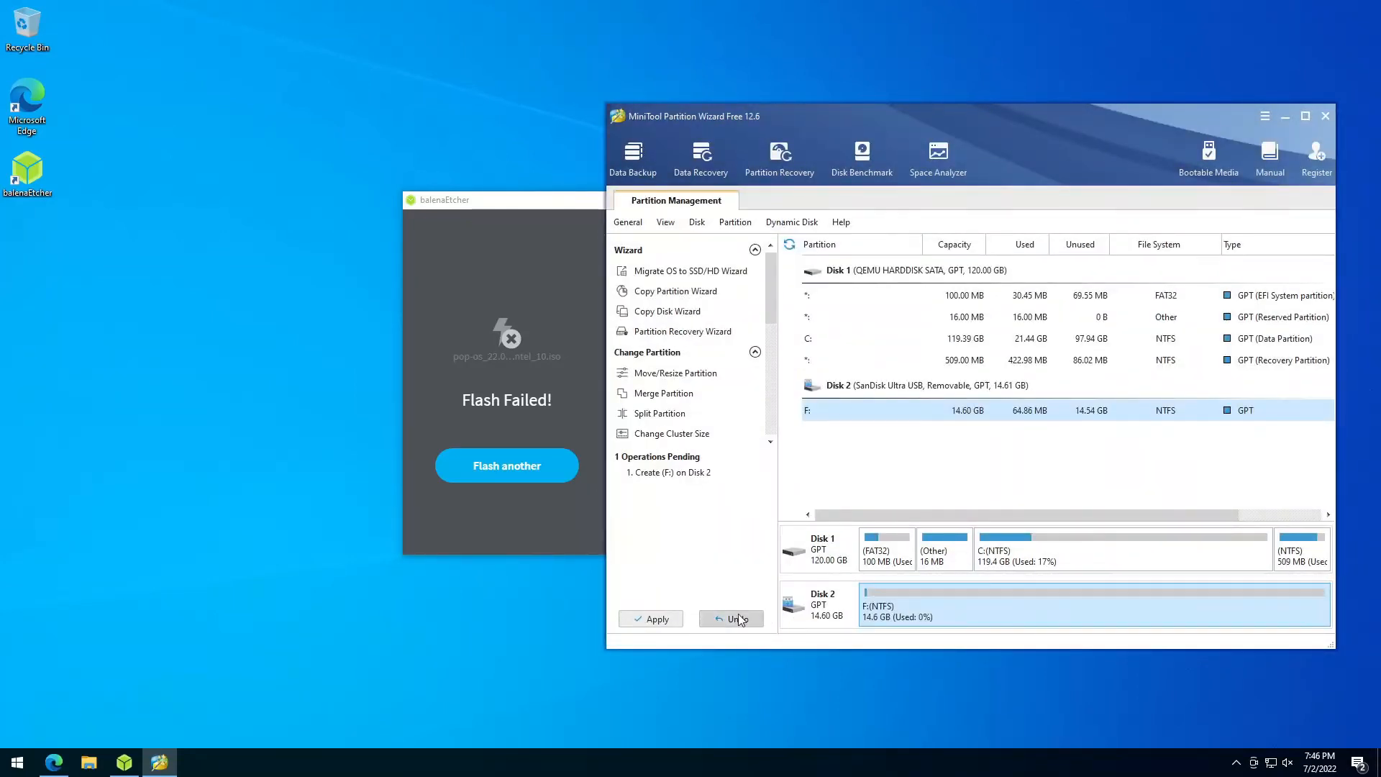
click(650, 619)
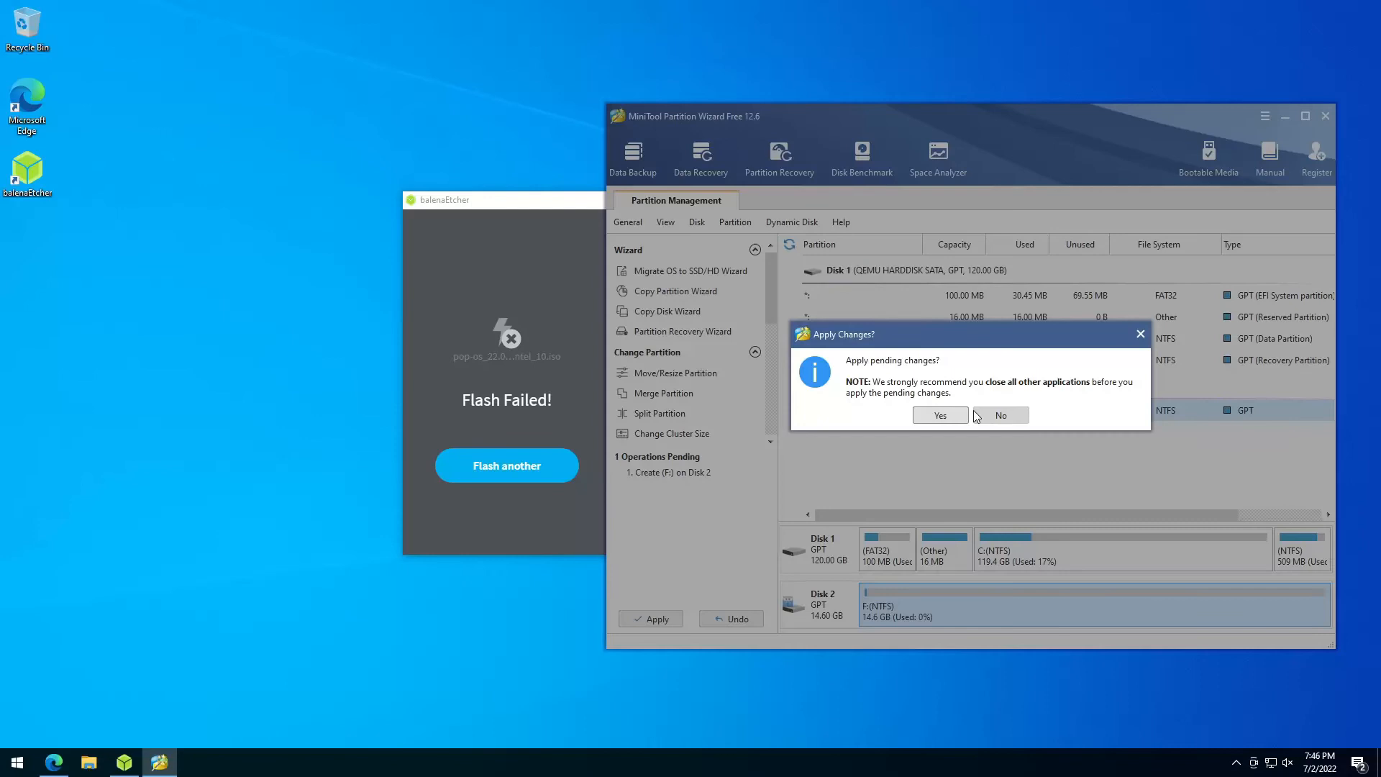
click(938, 414)
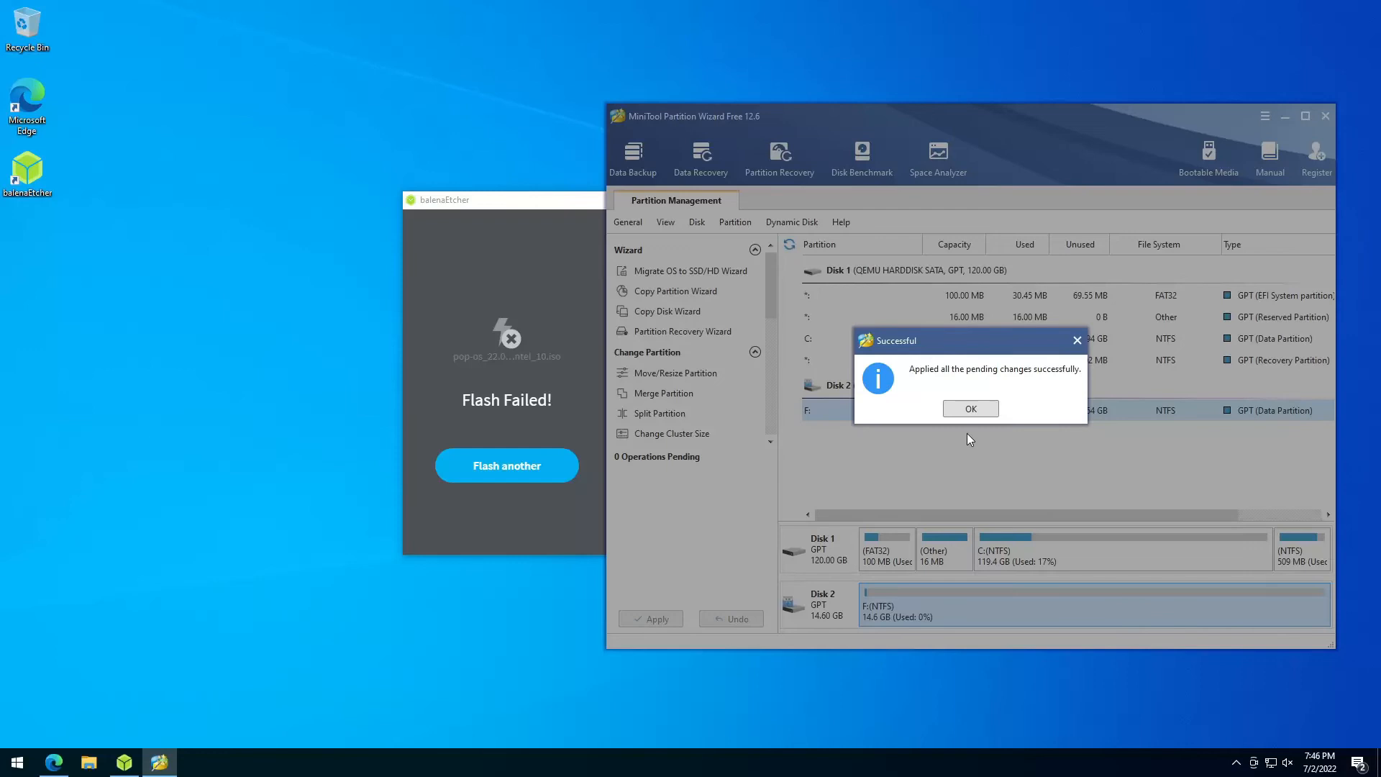
click(969, 408)
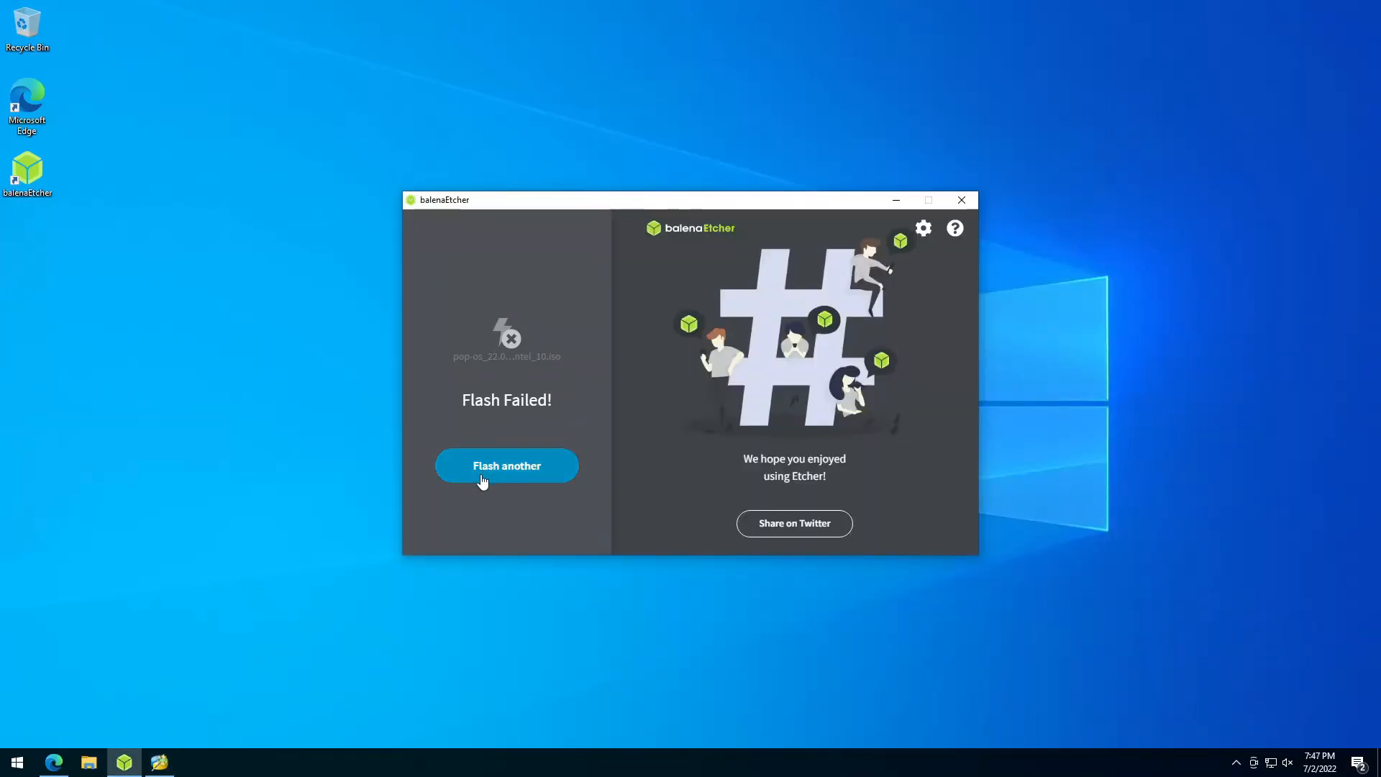
Restart with Flash another, reselect the SanDisk drive, and flash after approving UAC
click(506, 465)
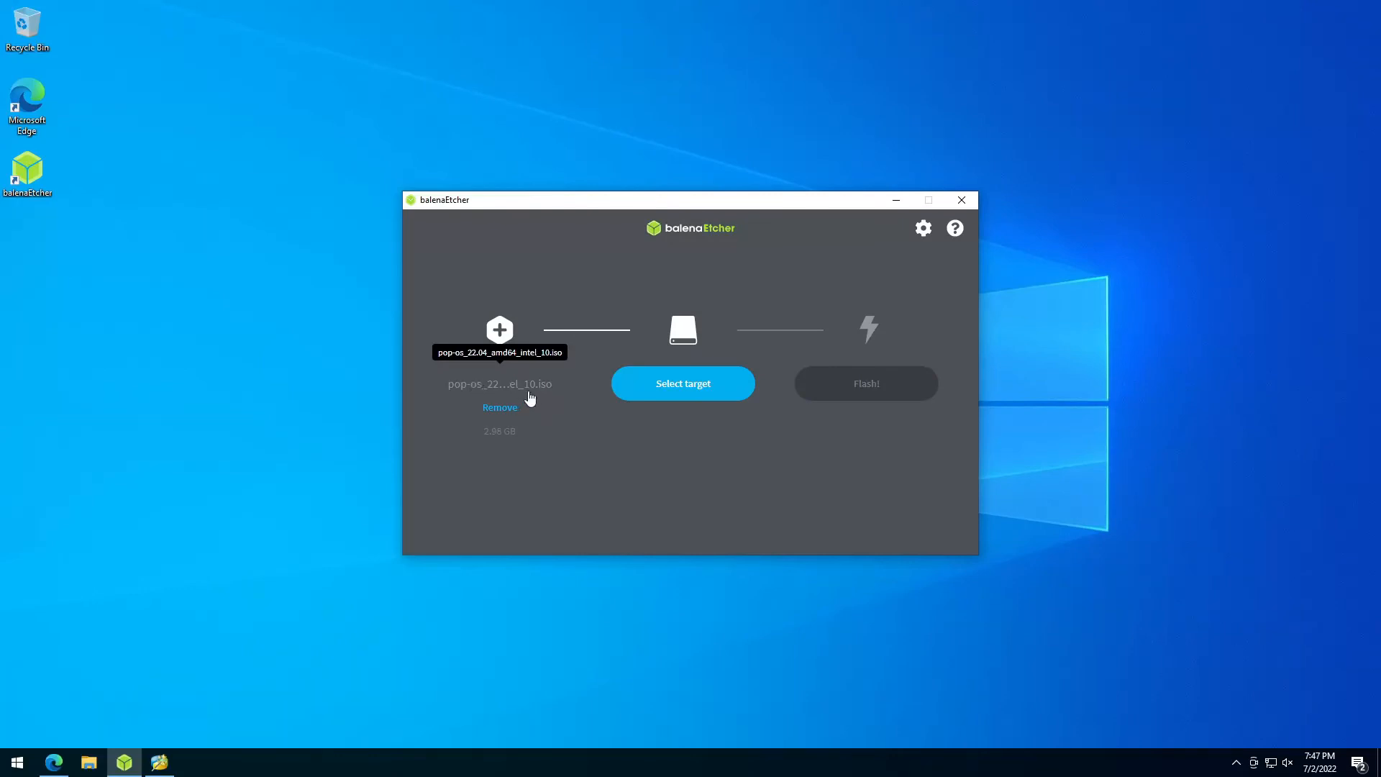
click(683, 383)
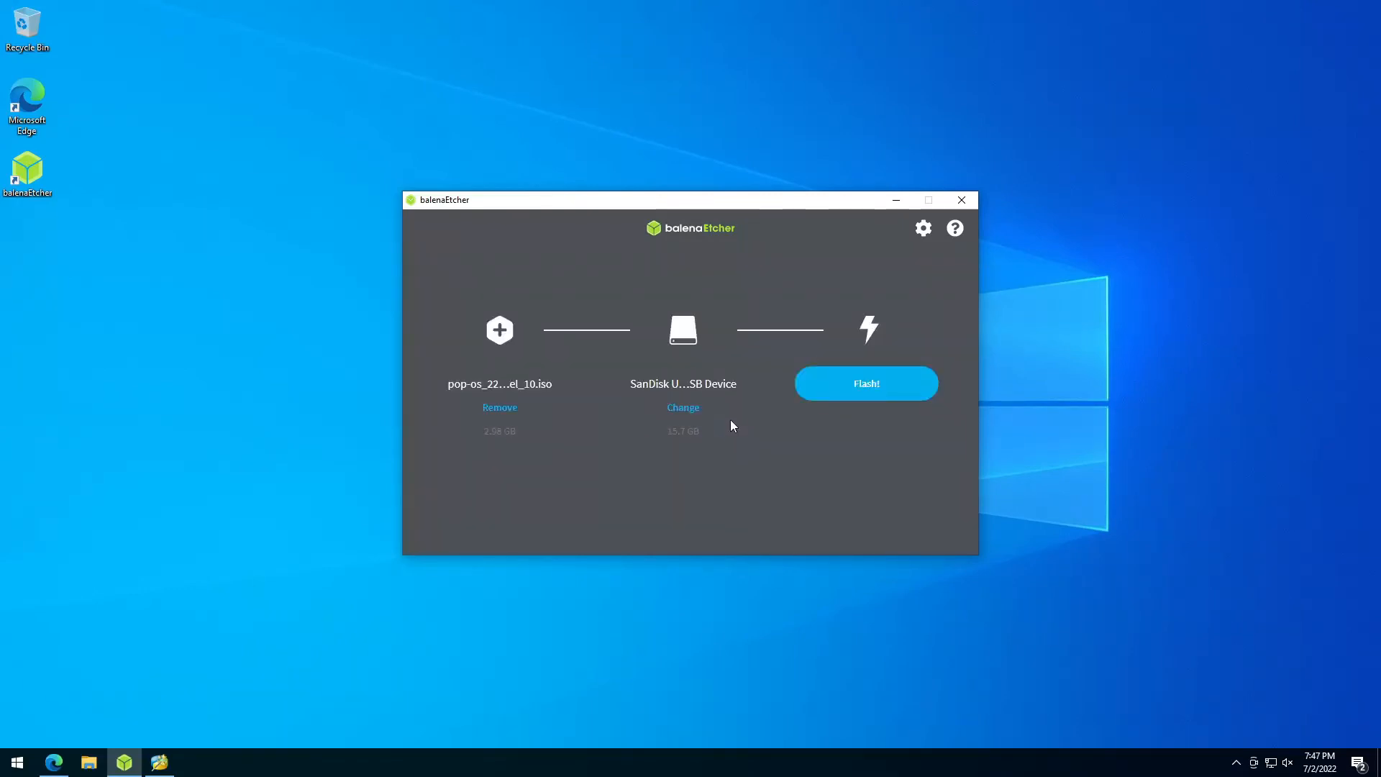
click(864, 384)
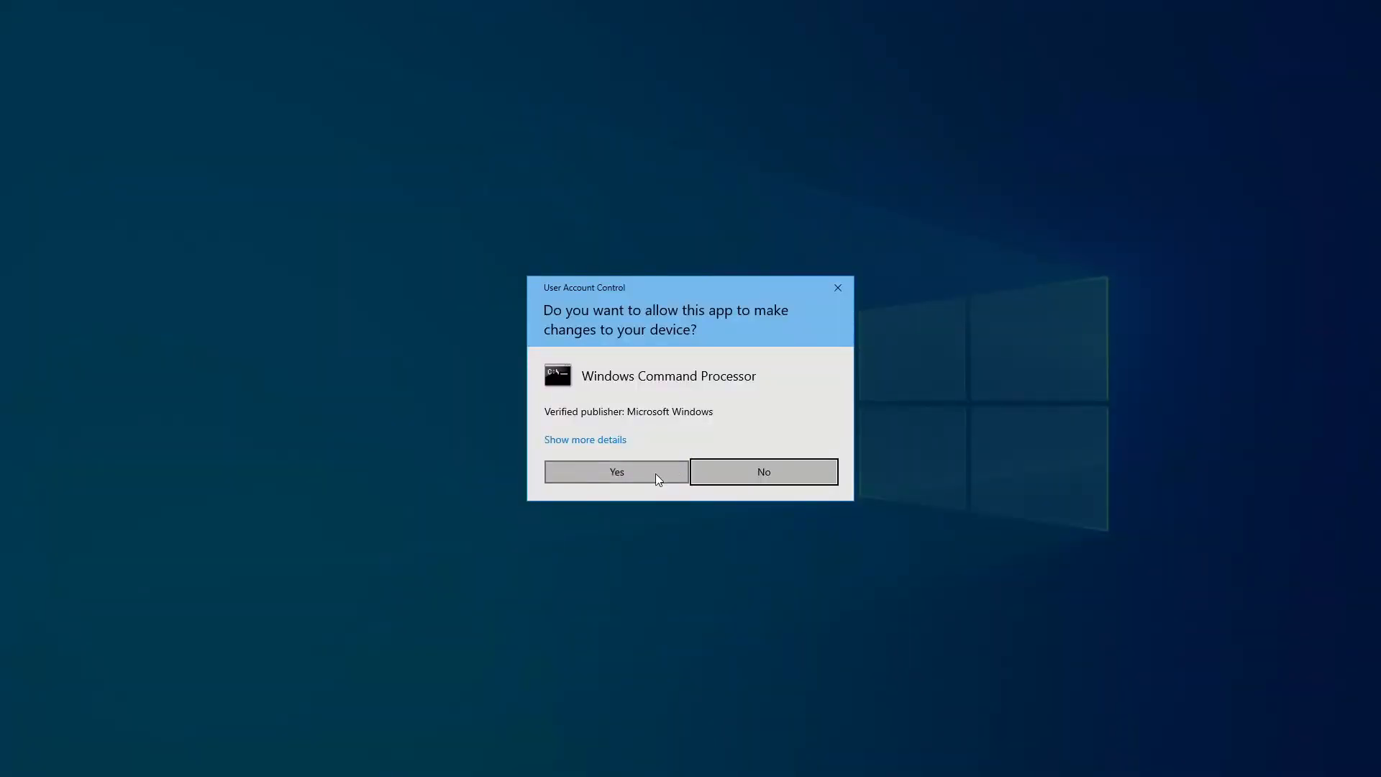
click(616, 471)
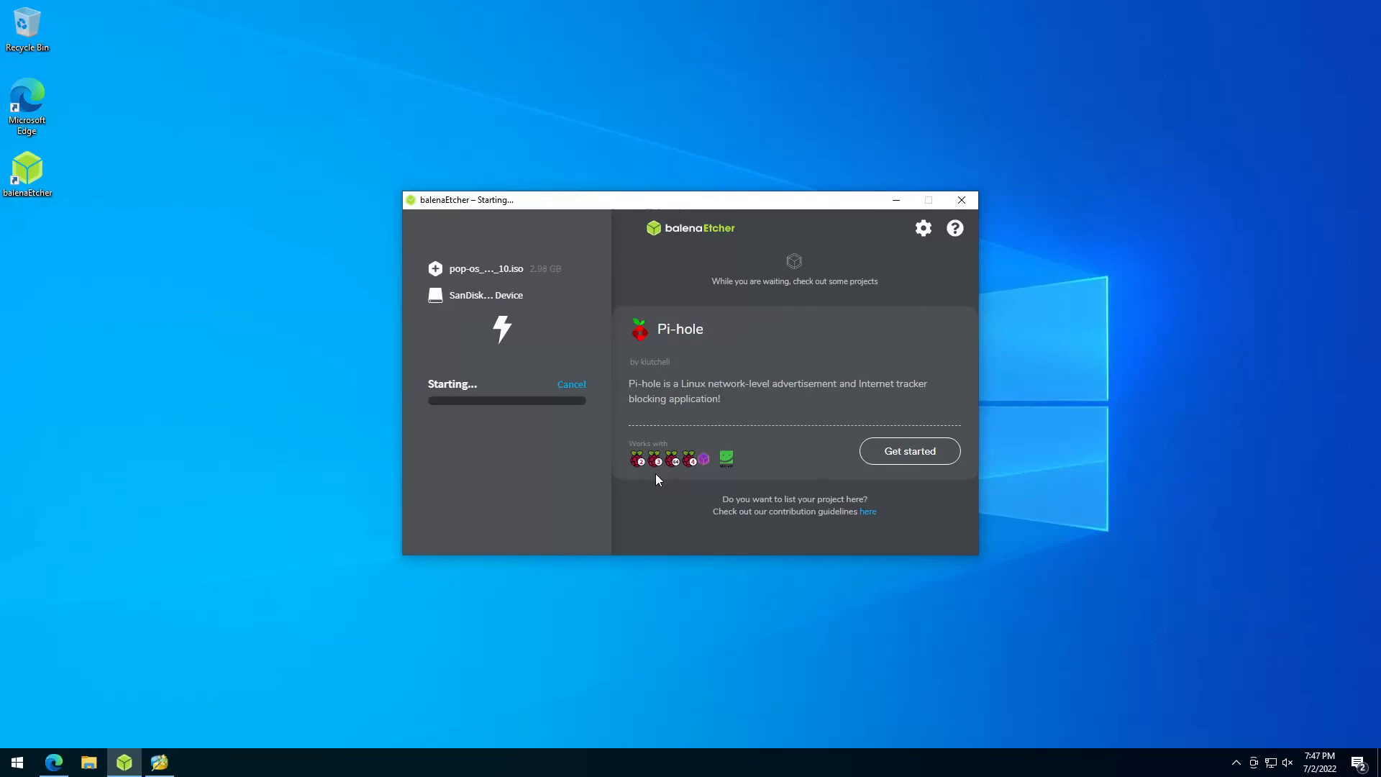